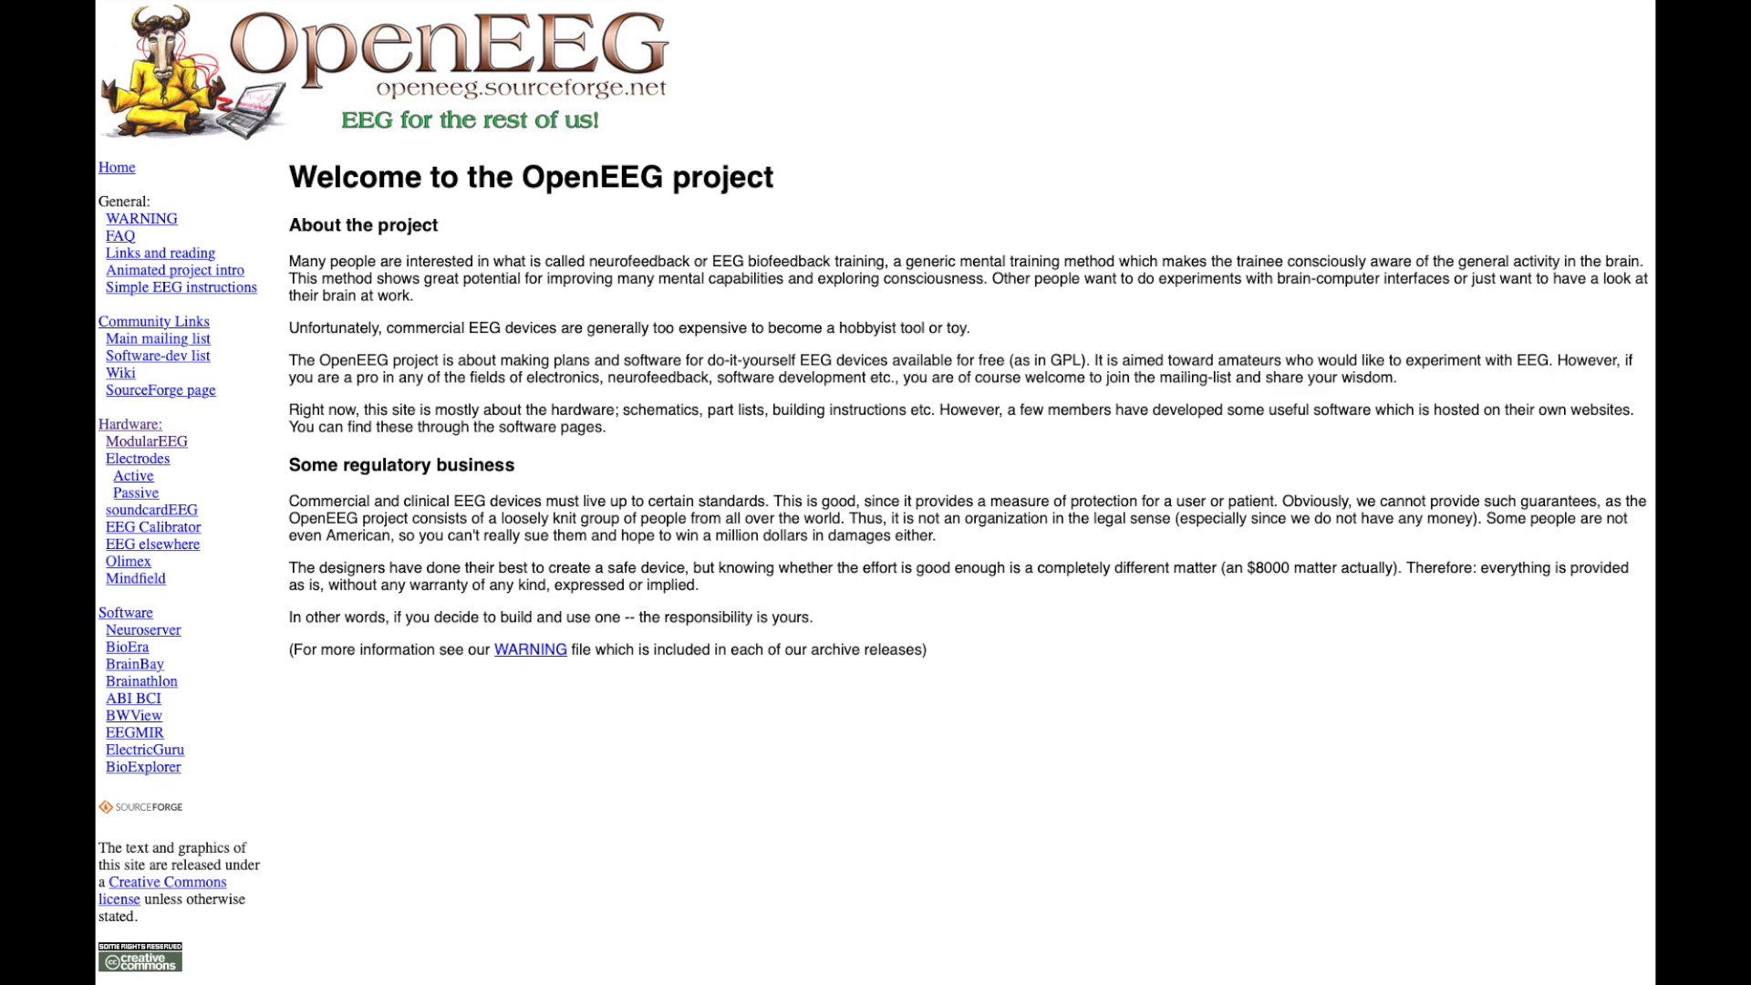
Load the overnight recording with Jet colour map, 250 sample rate, BandPass and 50Hz notch
{"action": "left_click", "coordinate": [145, 441]}
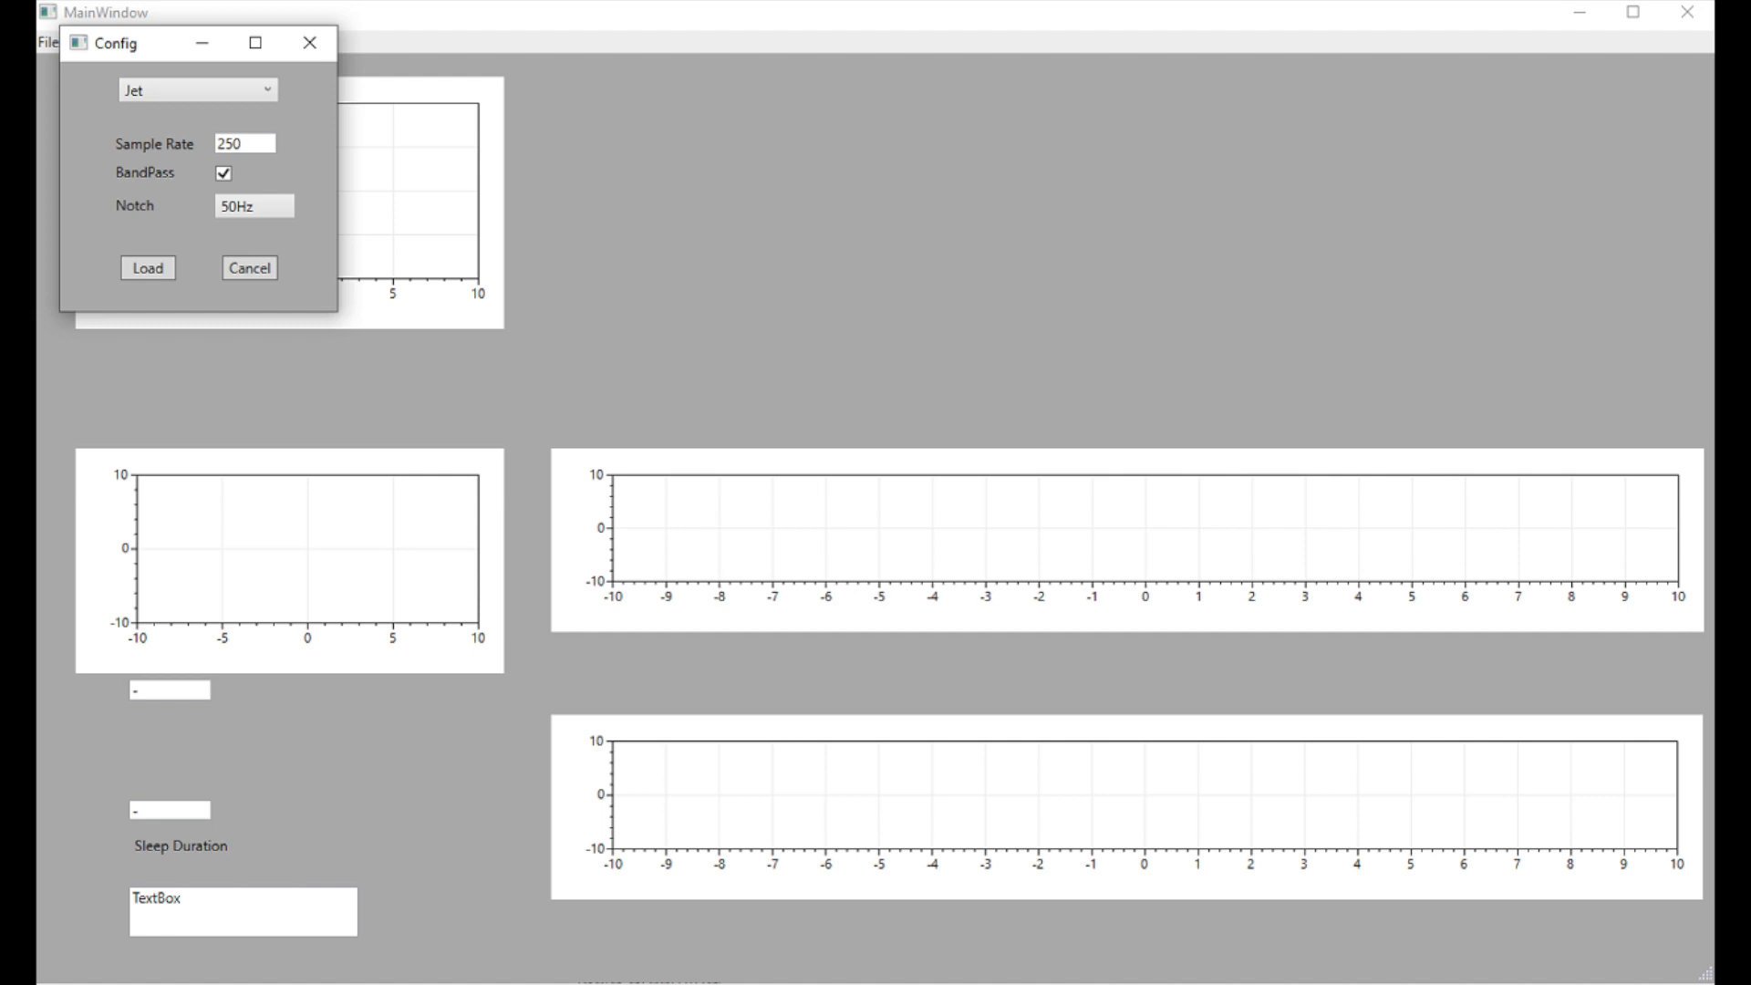
{"action": "left_click", "coordinate": [146, 266]}
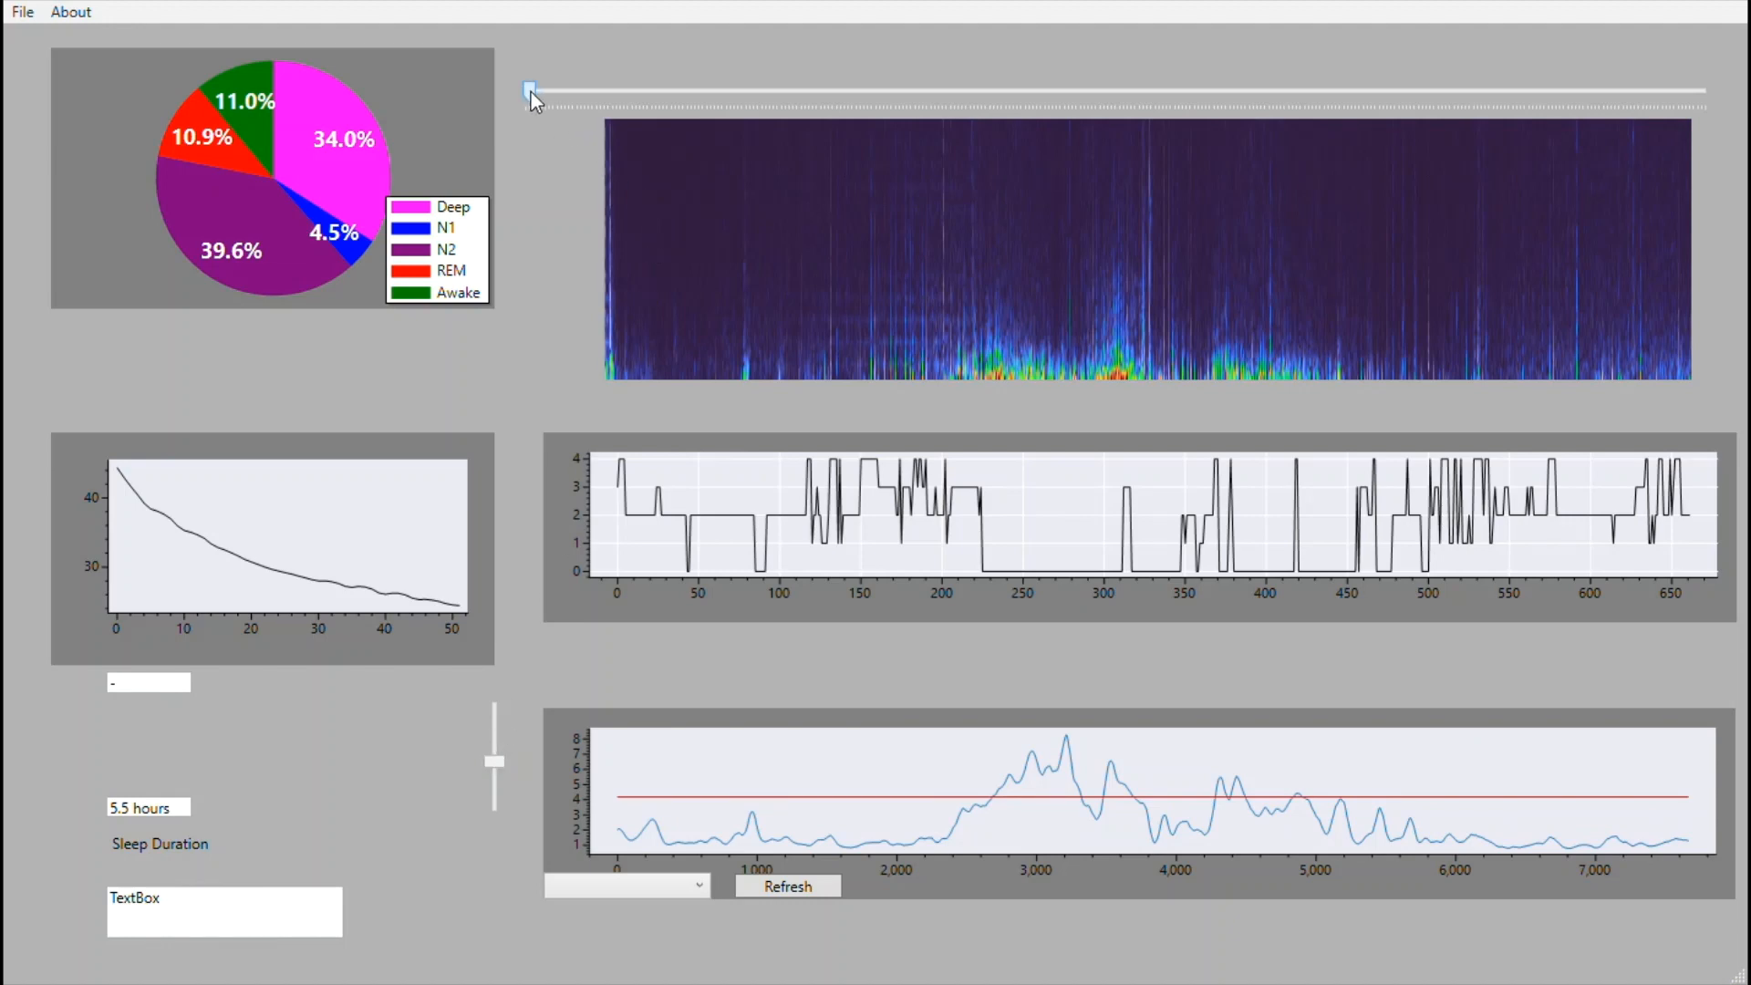
Raise the spectrogram colour-intensity slider so night-long frequency activity stands out
{"action": "left_click_drag", "start_coordinate": [529, 91], "coordinate": [584, 91]}
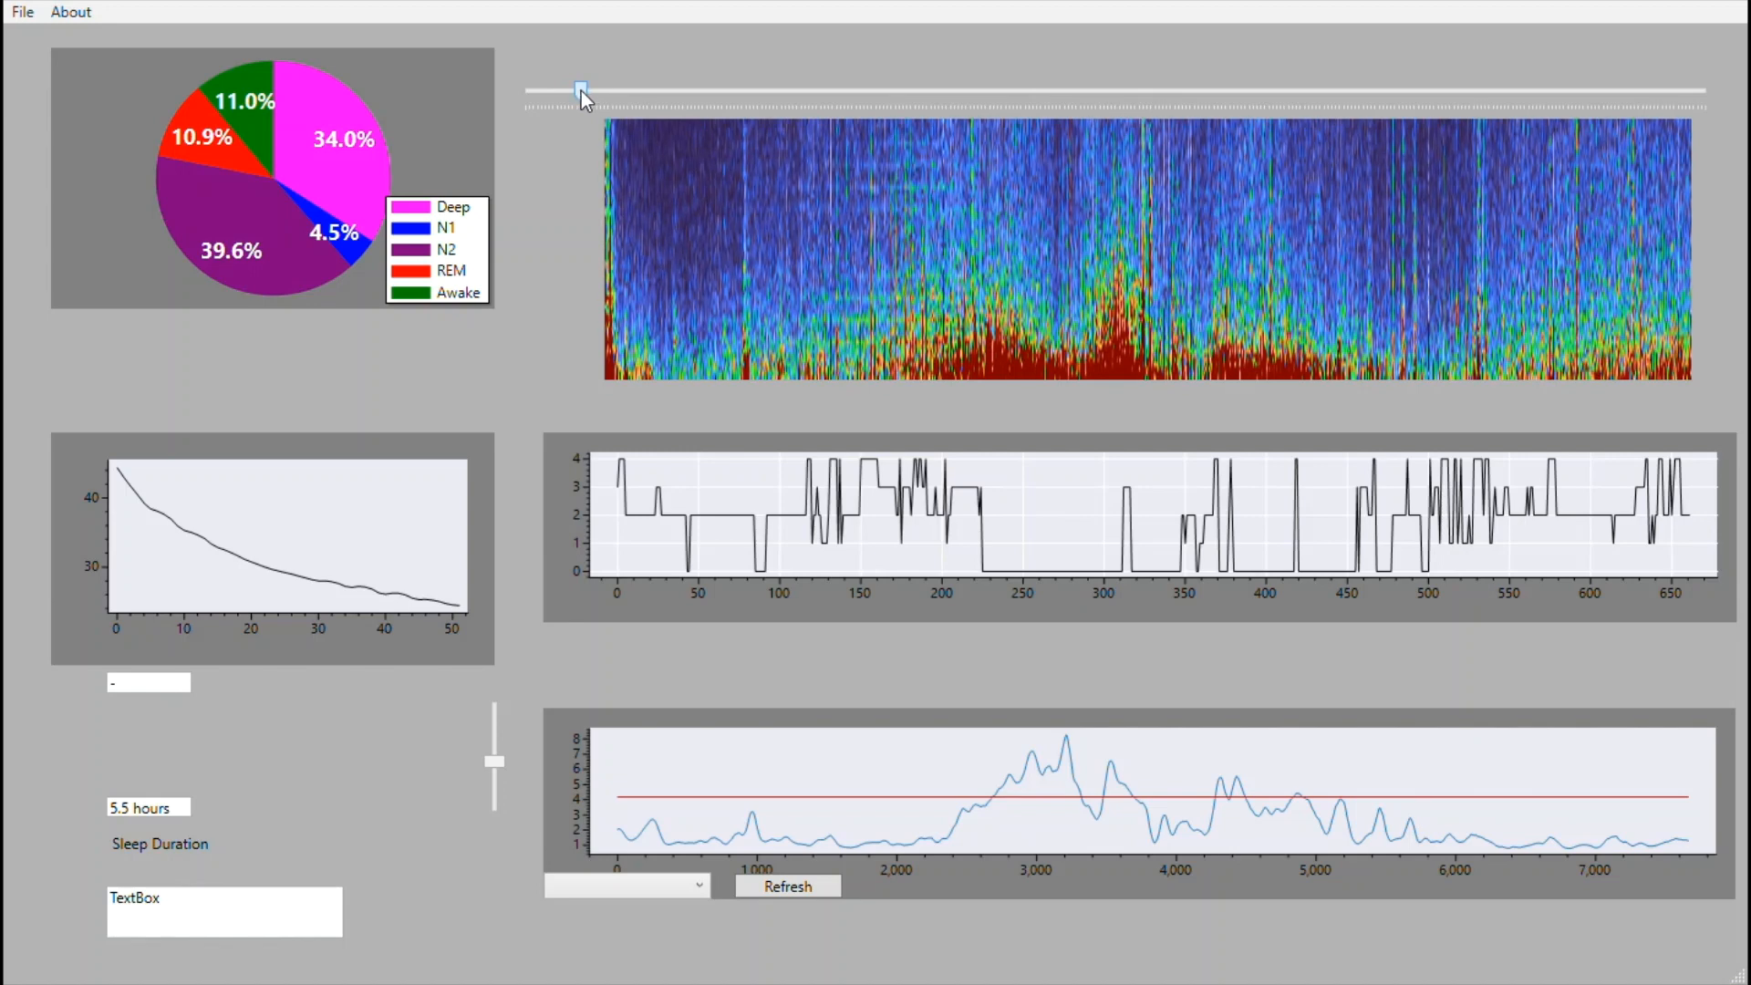
{"action": "left_click_drag", "start_coordinate": [580, 90], "coordinate": [637, 89]}
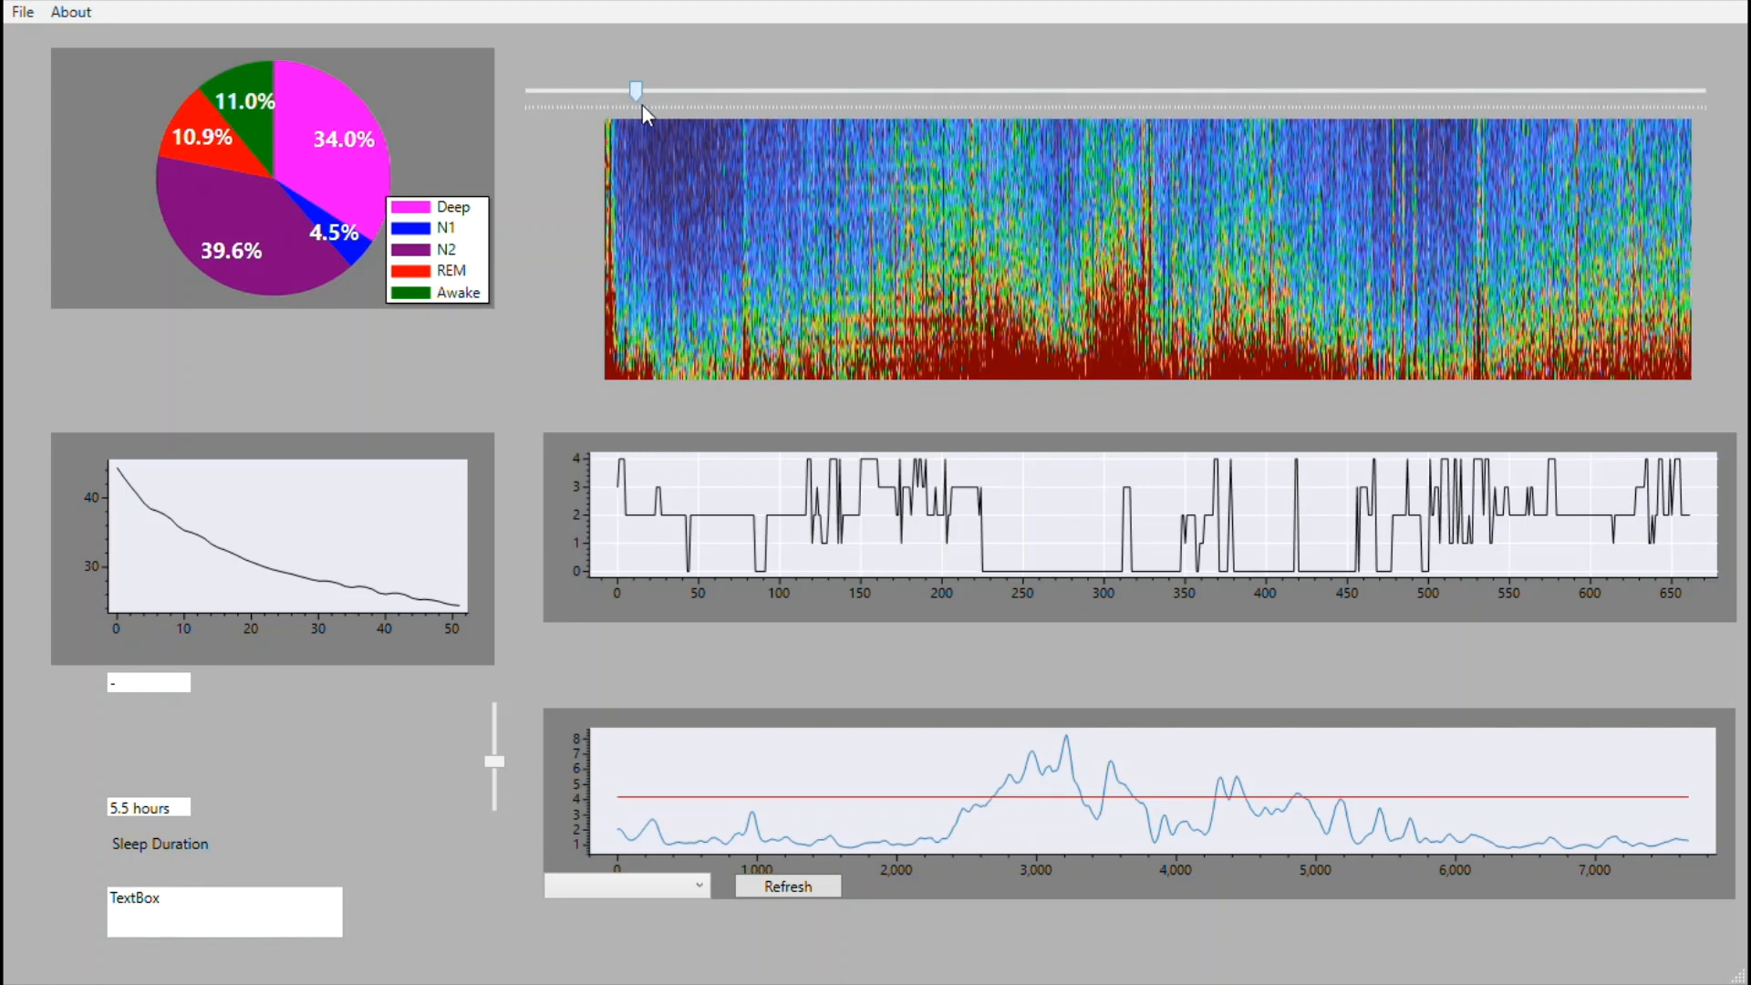
{"action": "left_click_drag", "start_coordinate": [637, 89], "coordinate": [564, 90]}
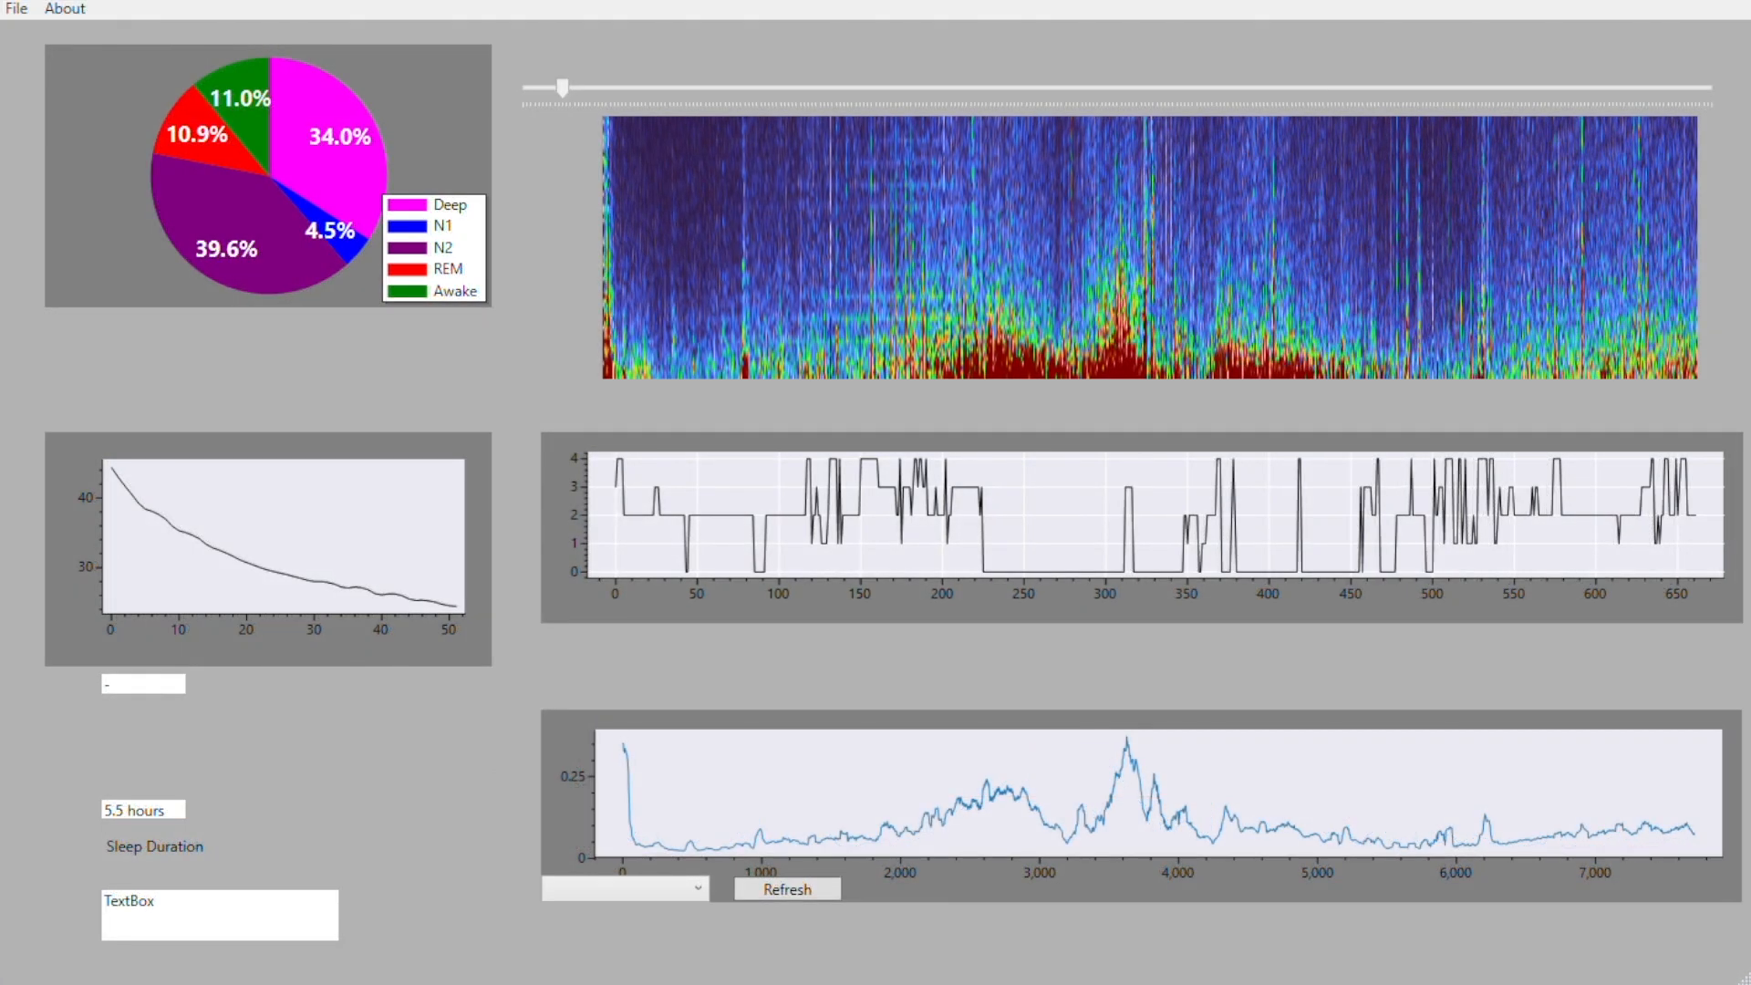
{"action": "mouse_move", "coordinate": [727, 879]}
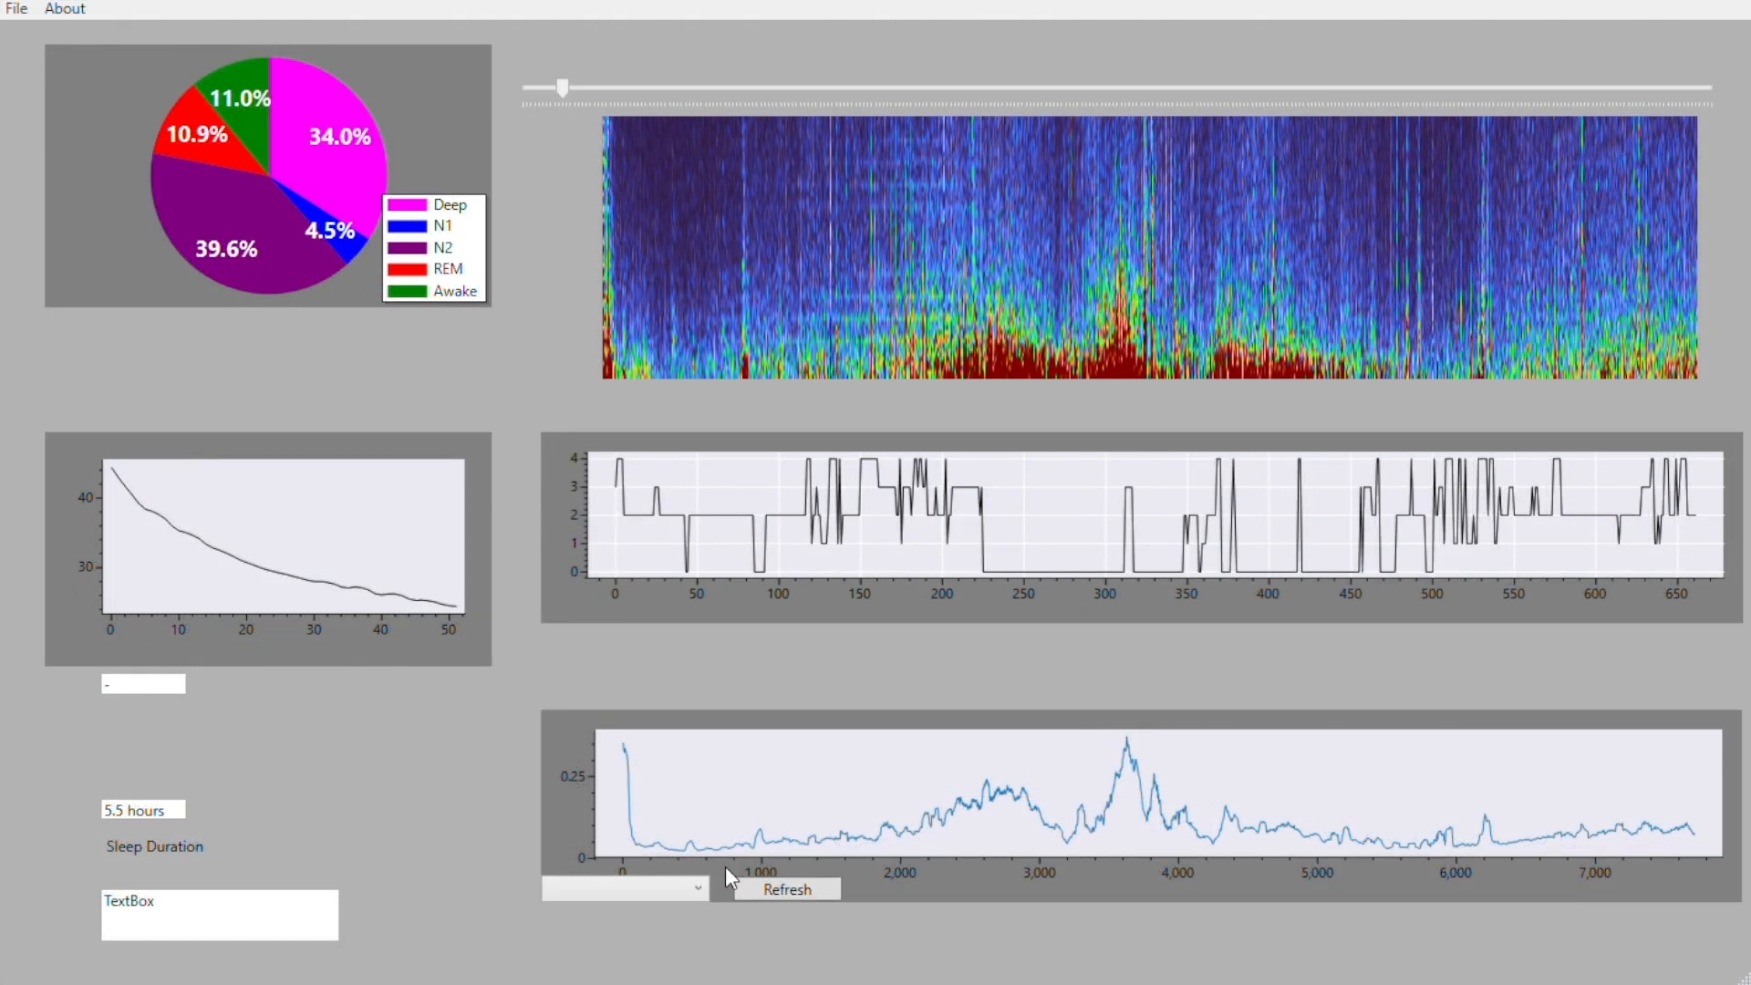
{"action": "mouse_move", "coordinate": [563, 972]}
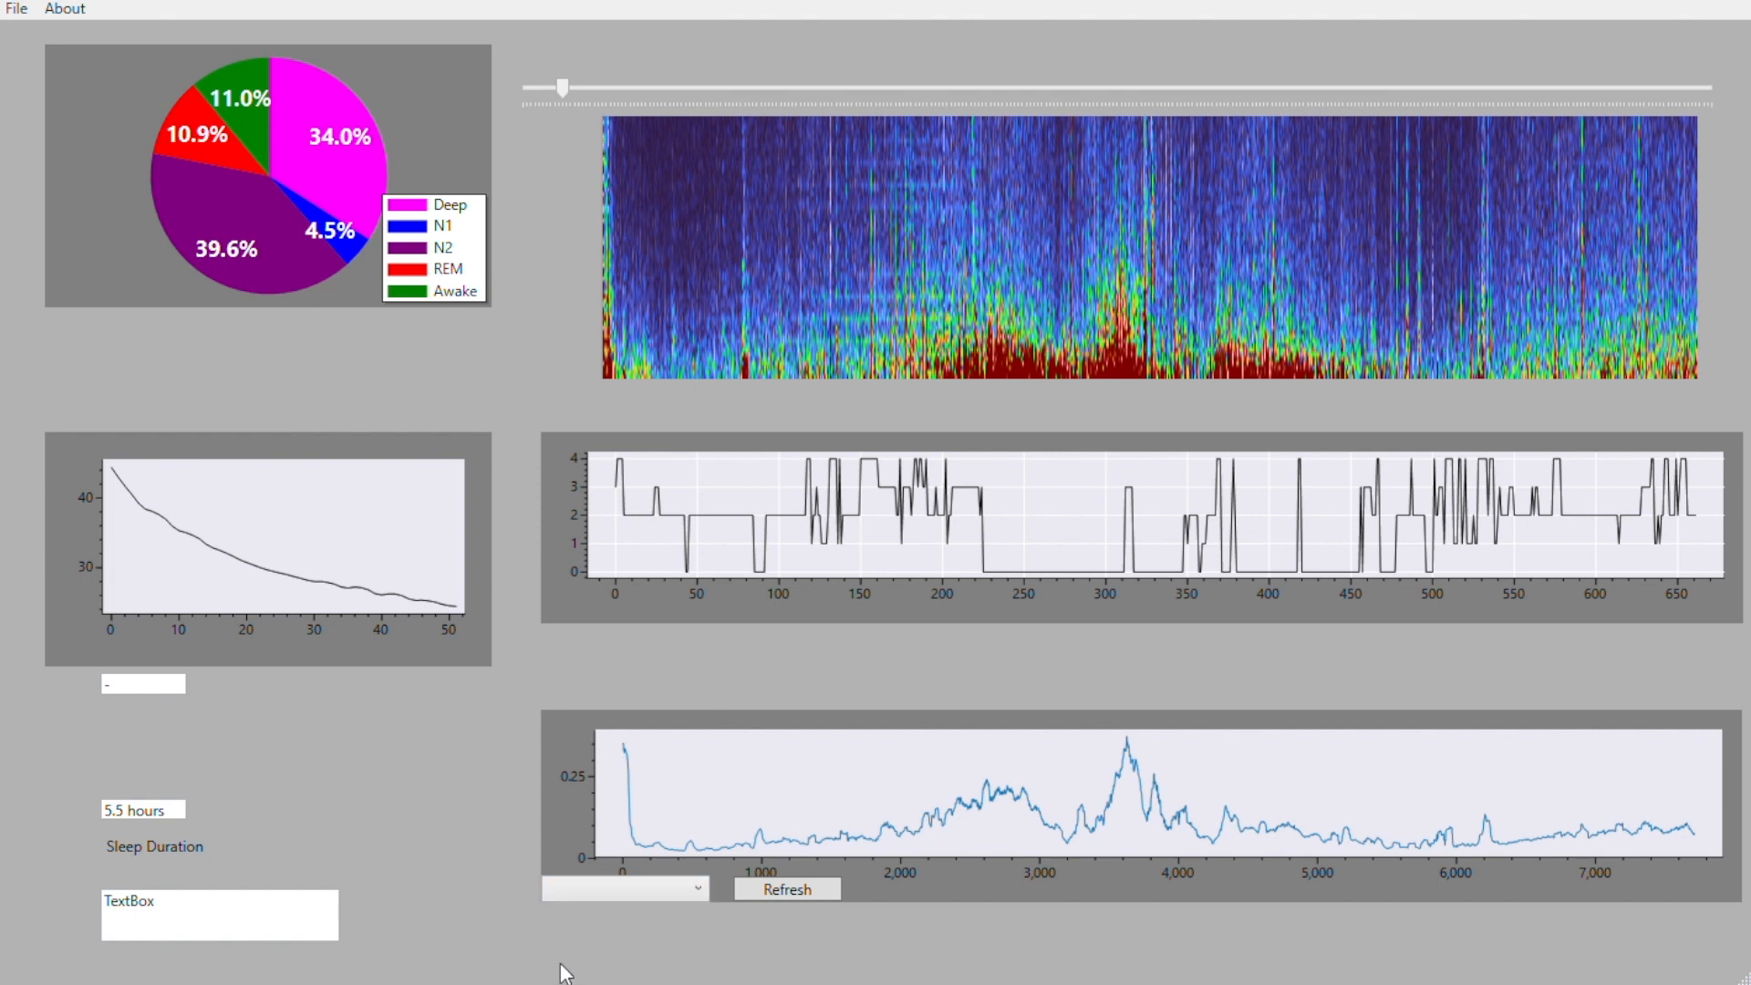
Redraw the deep-sleep graph on a 0–1 scale and add a second, orange power curve
{"action": "left_click", "coordinate": [786, 888]}
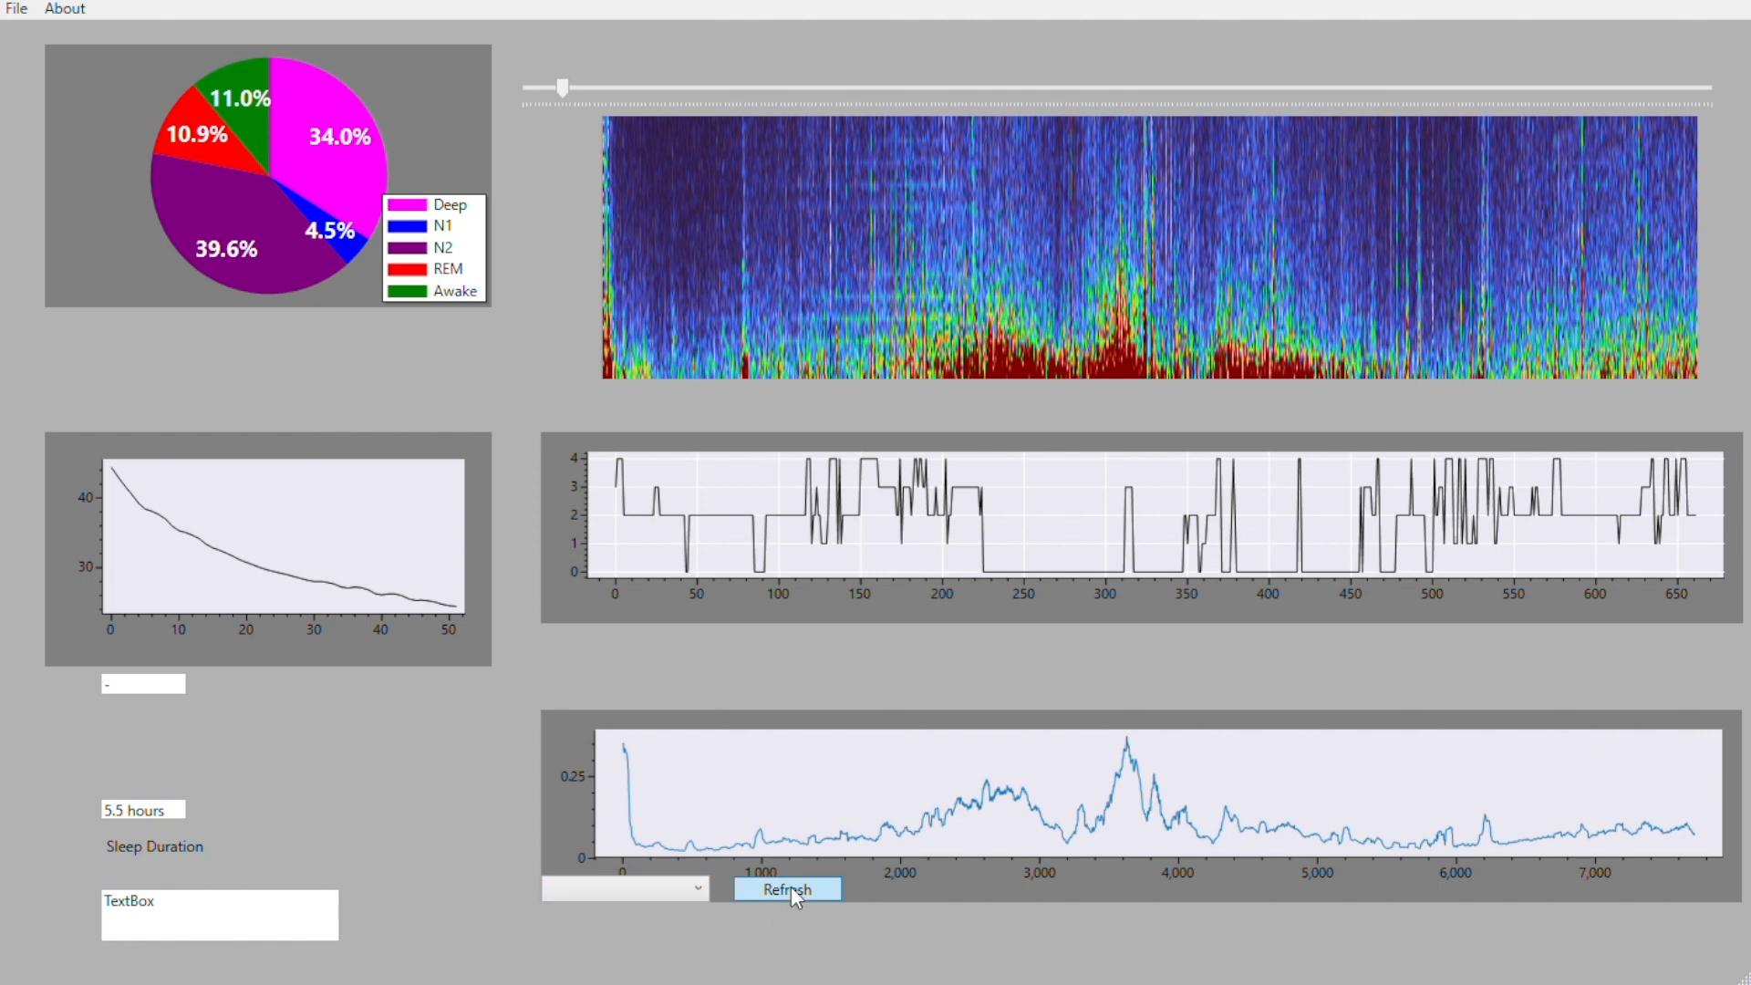
{"action": "left_click", "coordinate": [786, 888]}
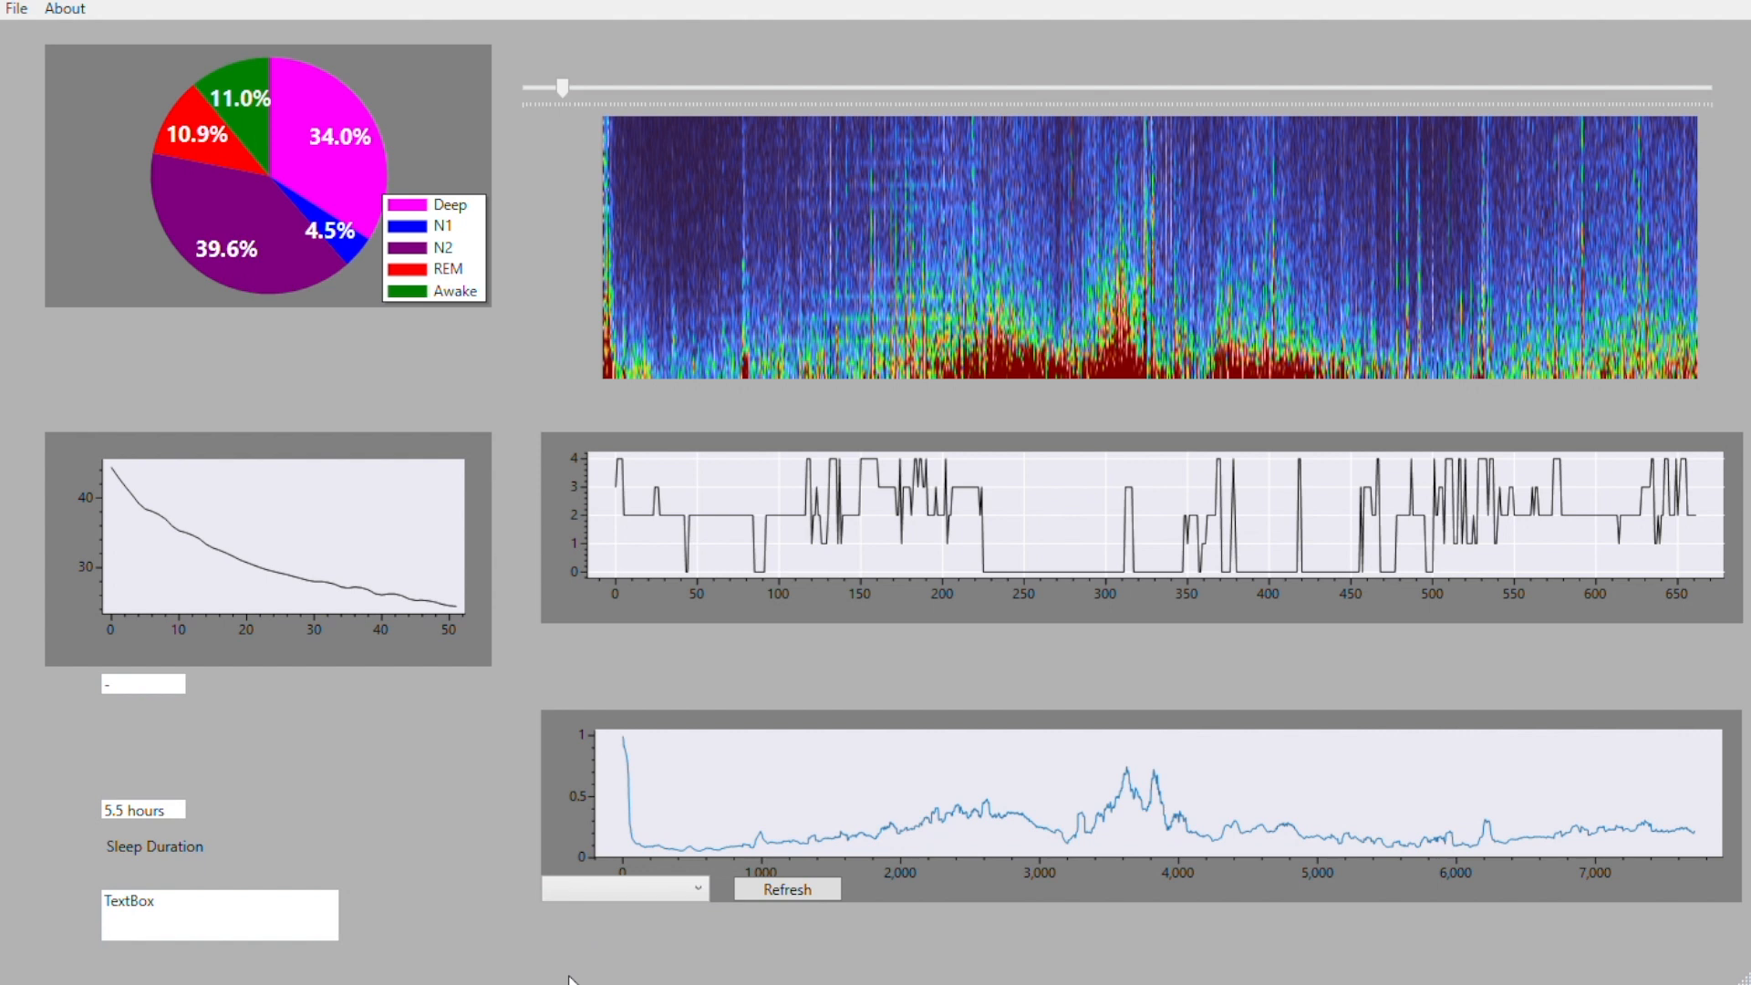
{"action": "mouse_move", "coordinate": [824, 946]}
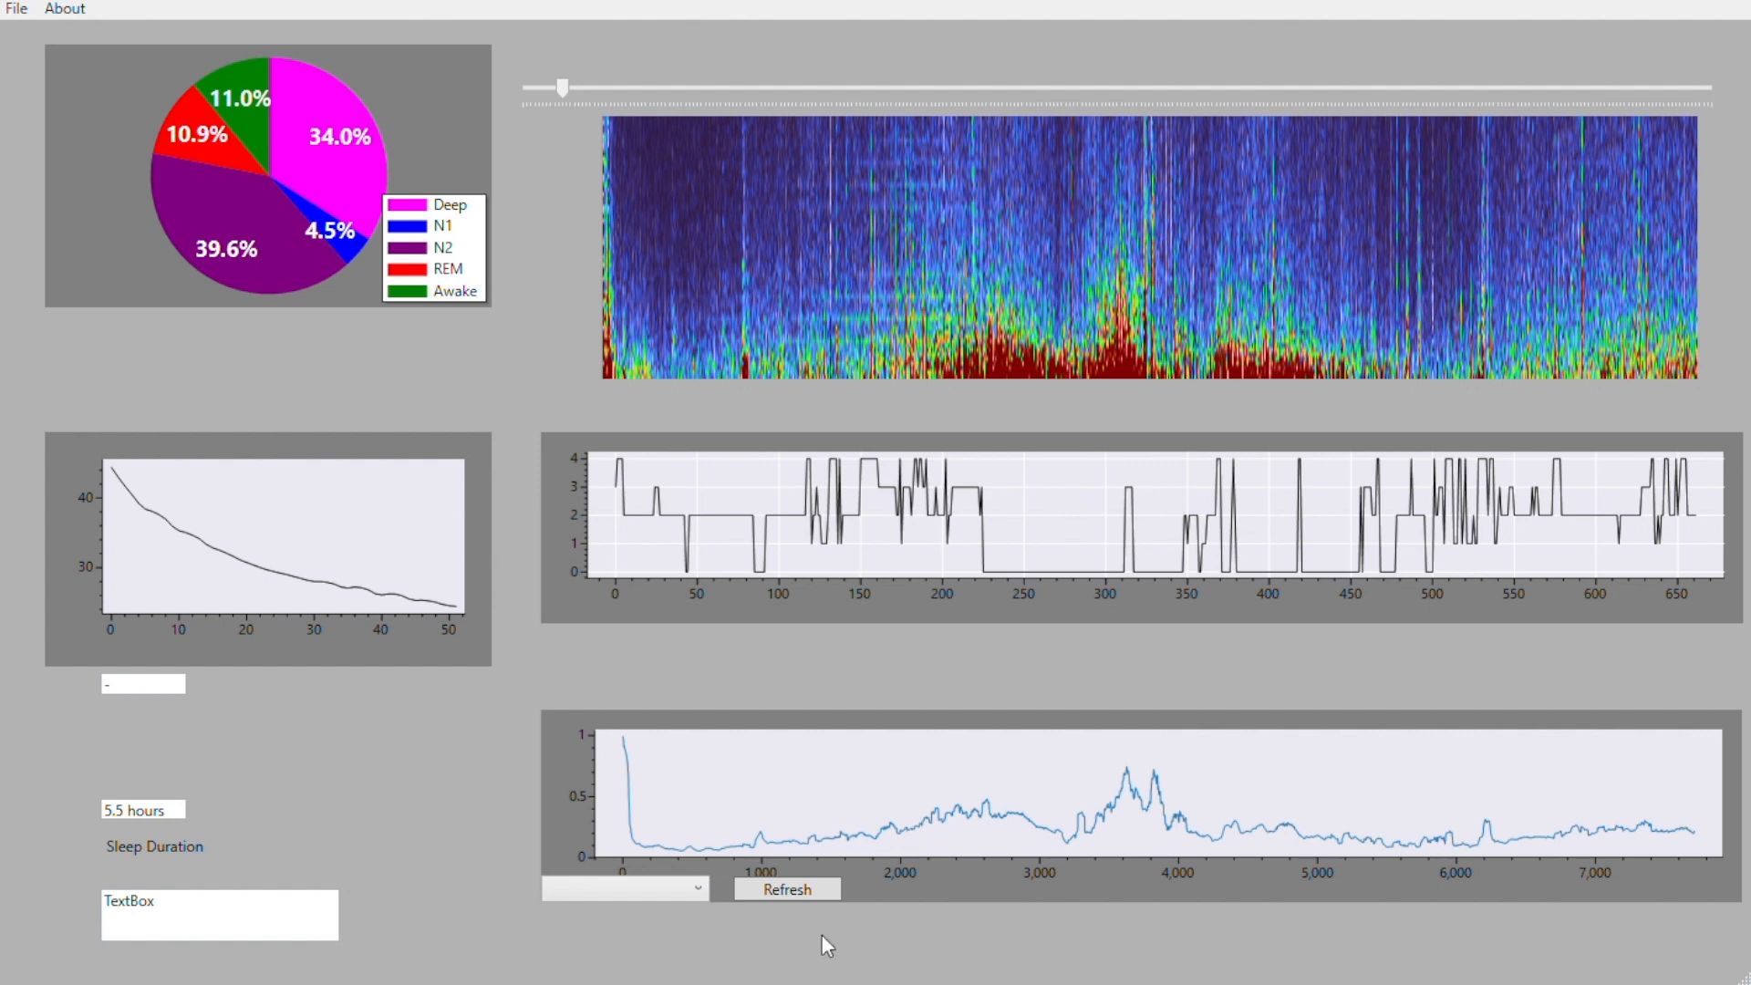
{"action": "left_click", "coordinate": [784, 888]}
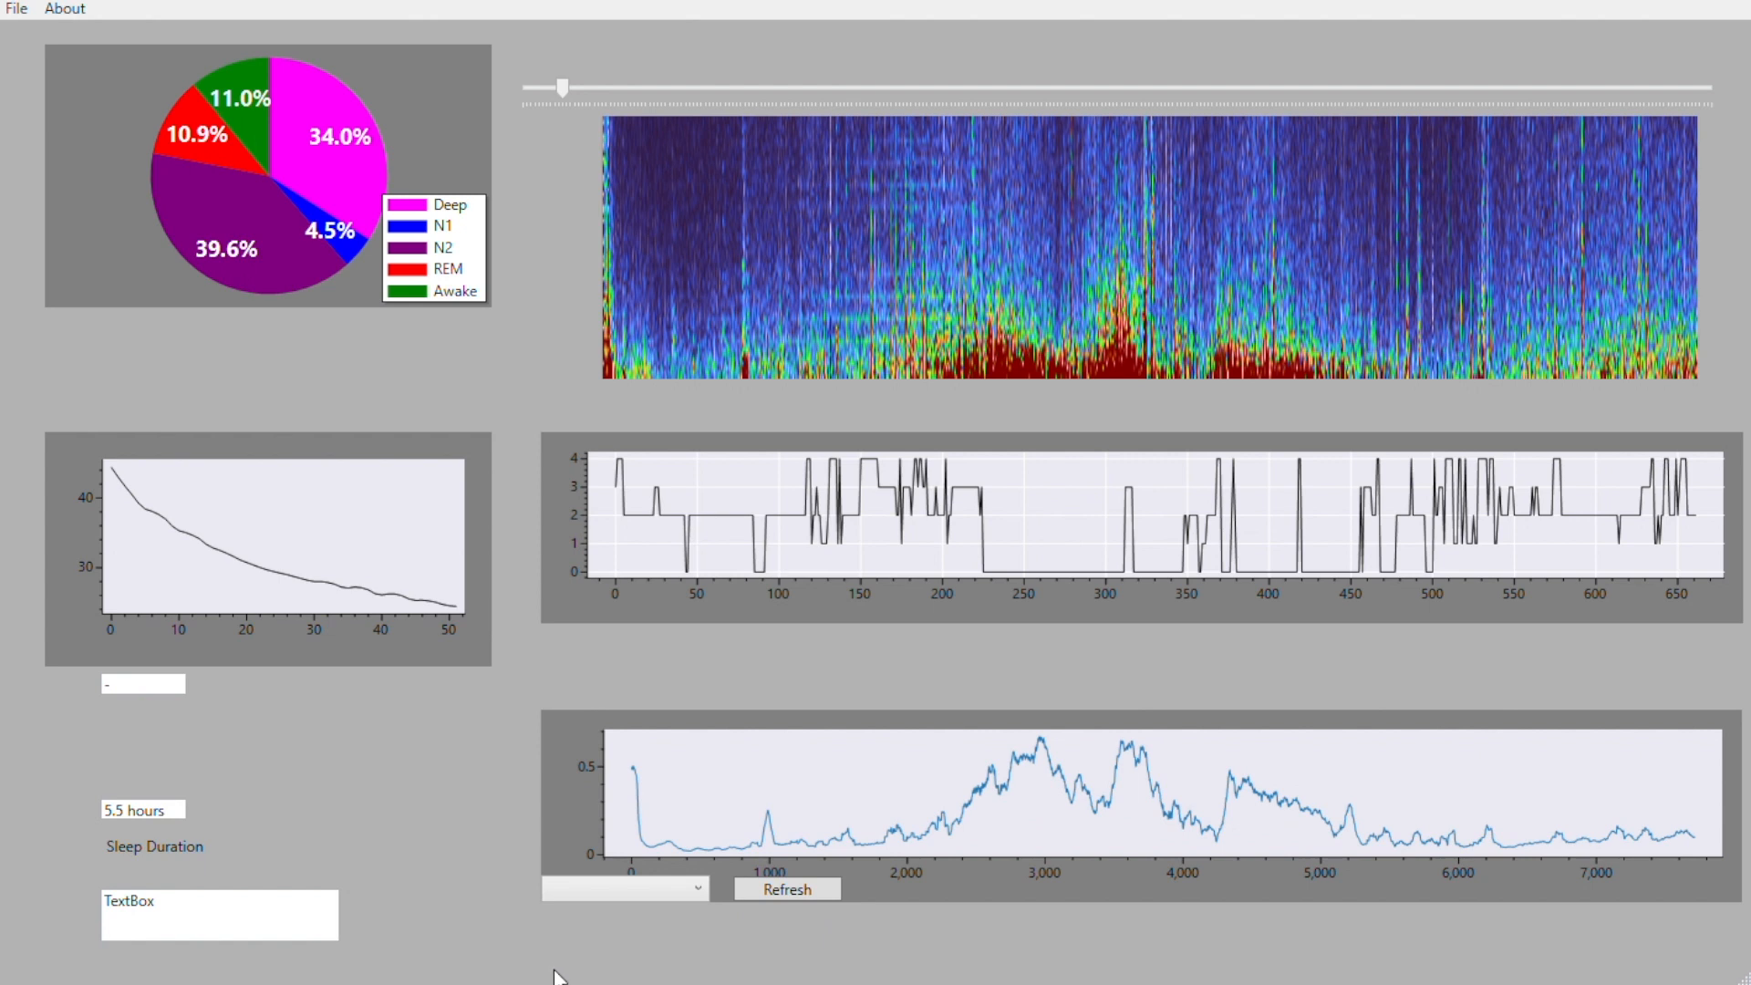
{"action": "left_click", "coordinate": [785, 888]}
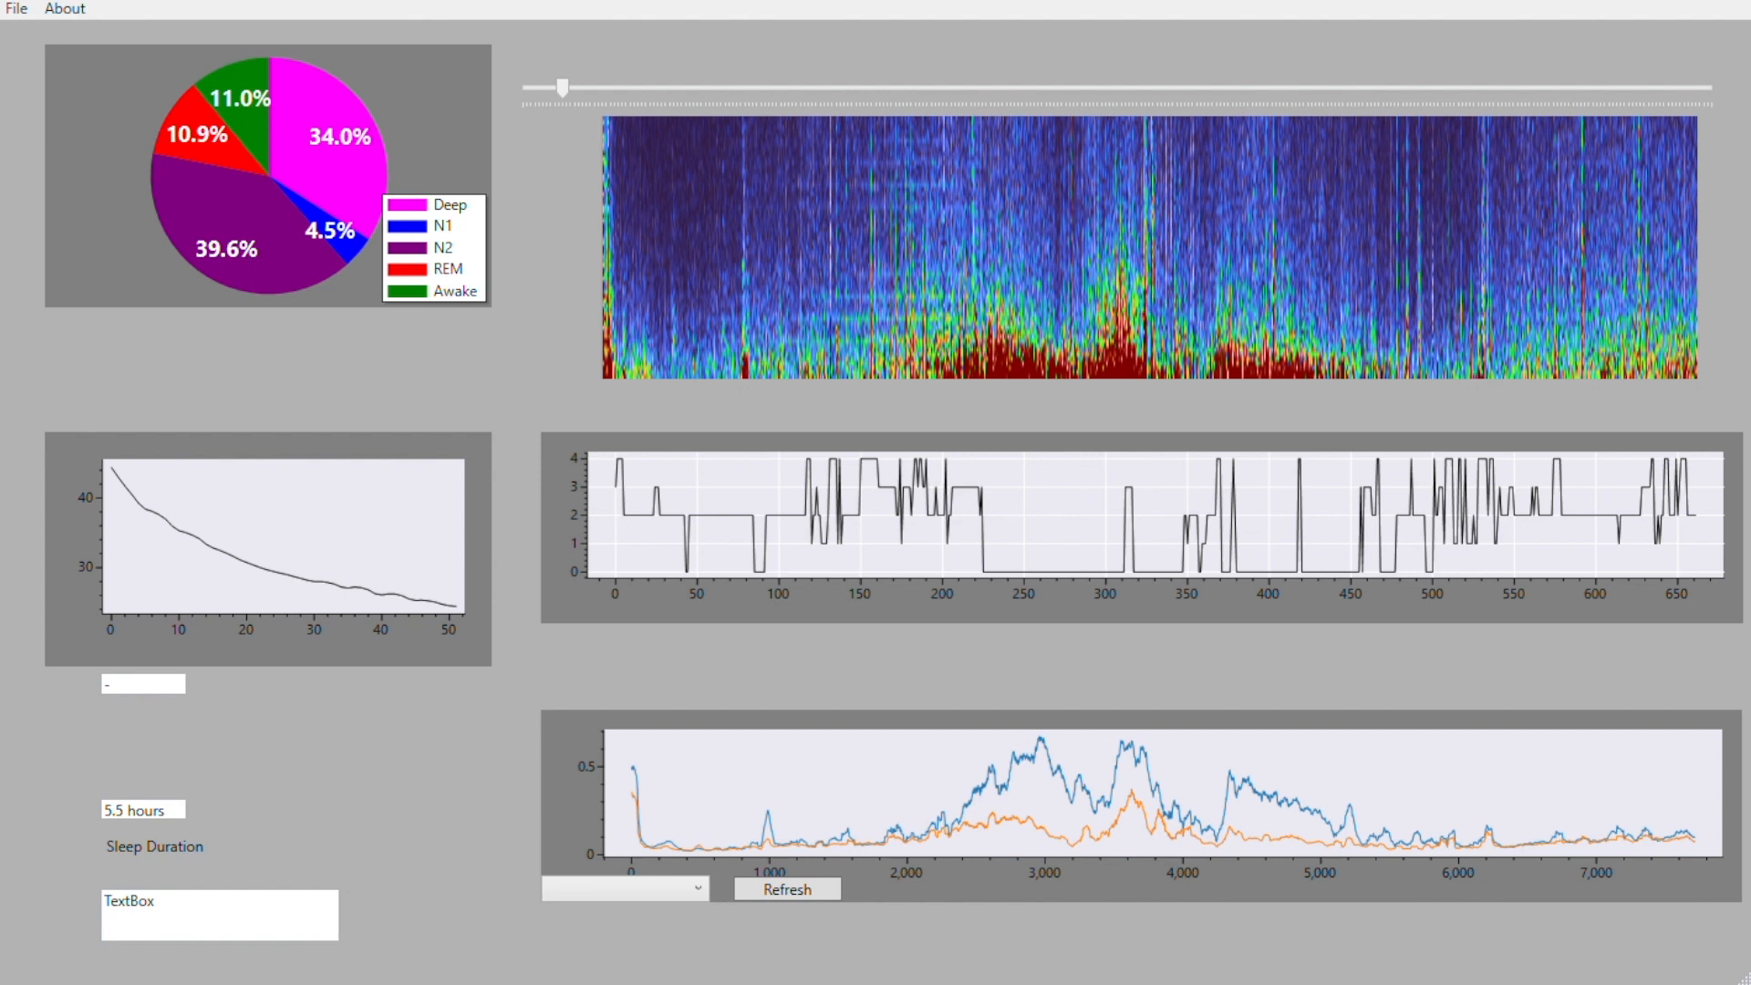
Add a third, green power curve and redraw the bottom graph with the current settings
{"action": "left_click", "coordinate": [785, 889]}
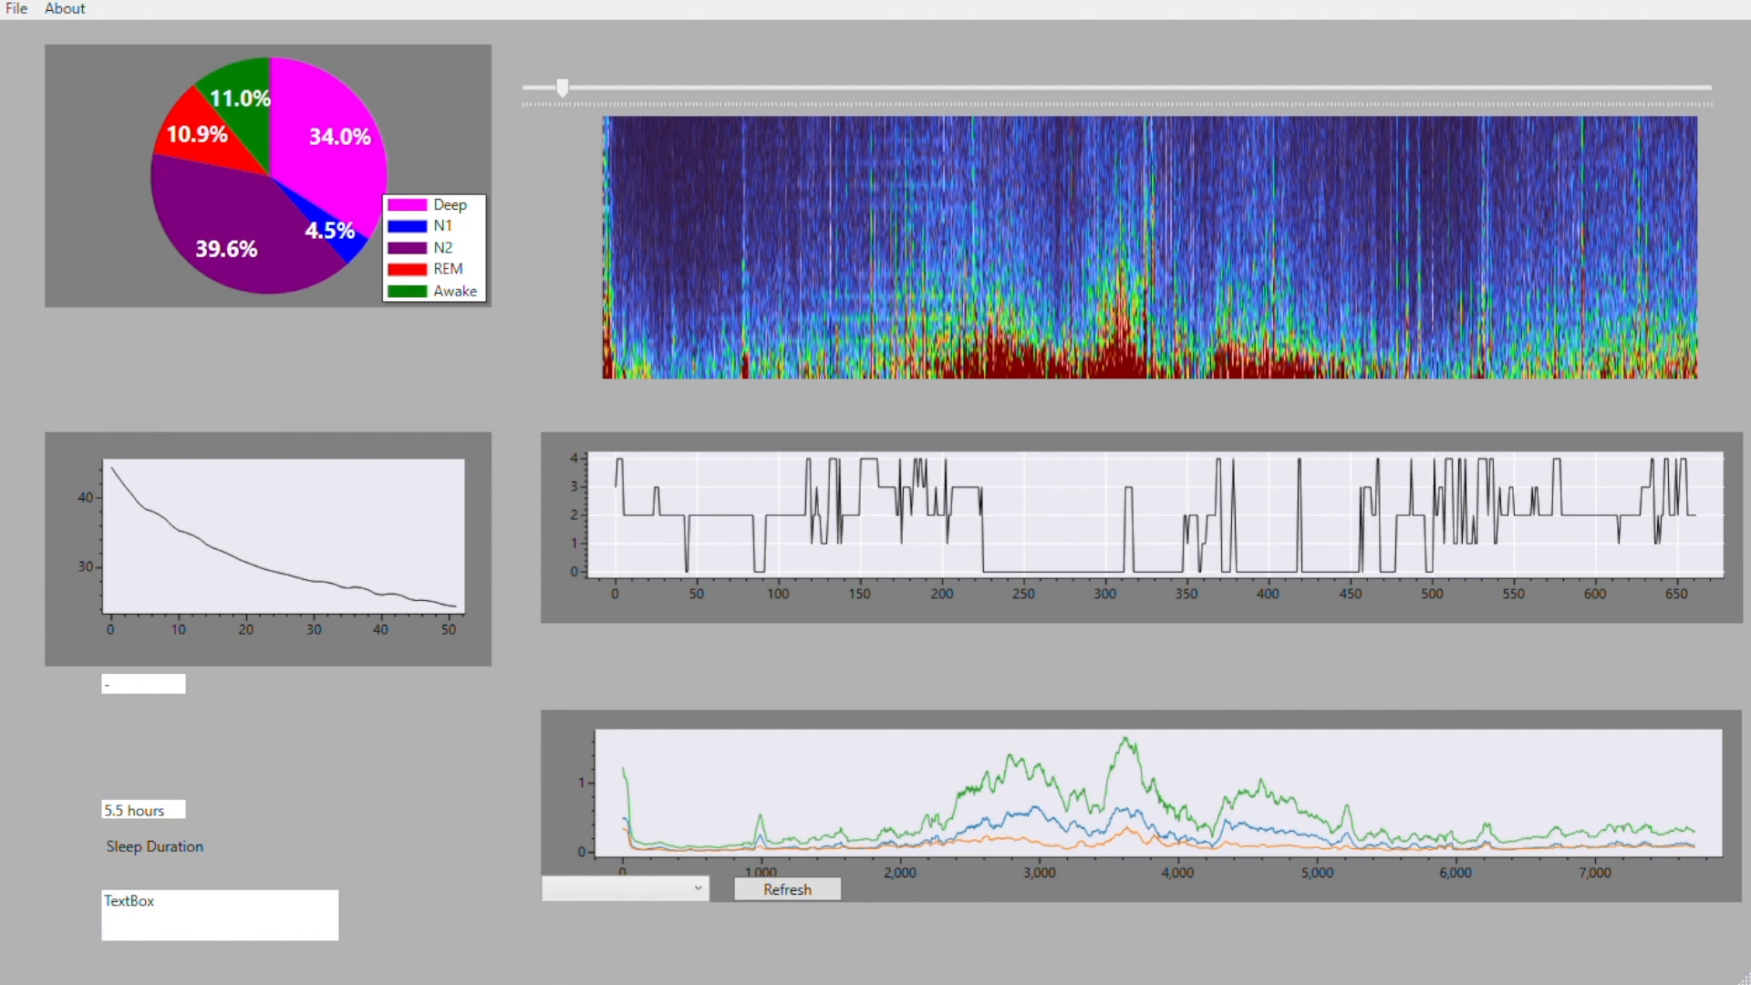
{"action": "left_click", "coordinate": [786, 888]}
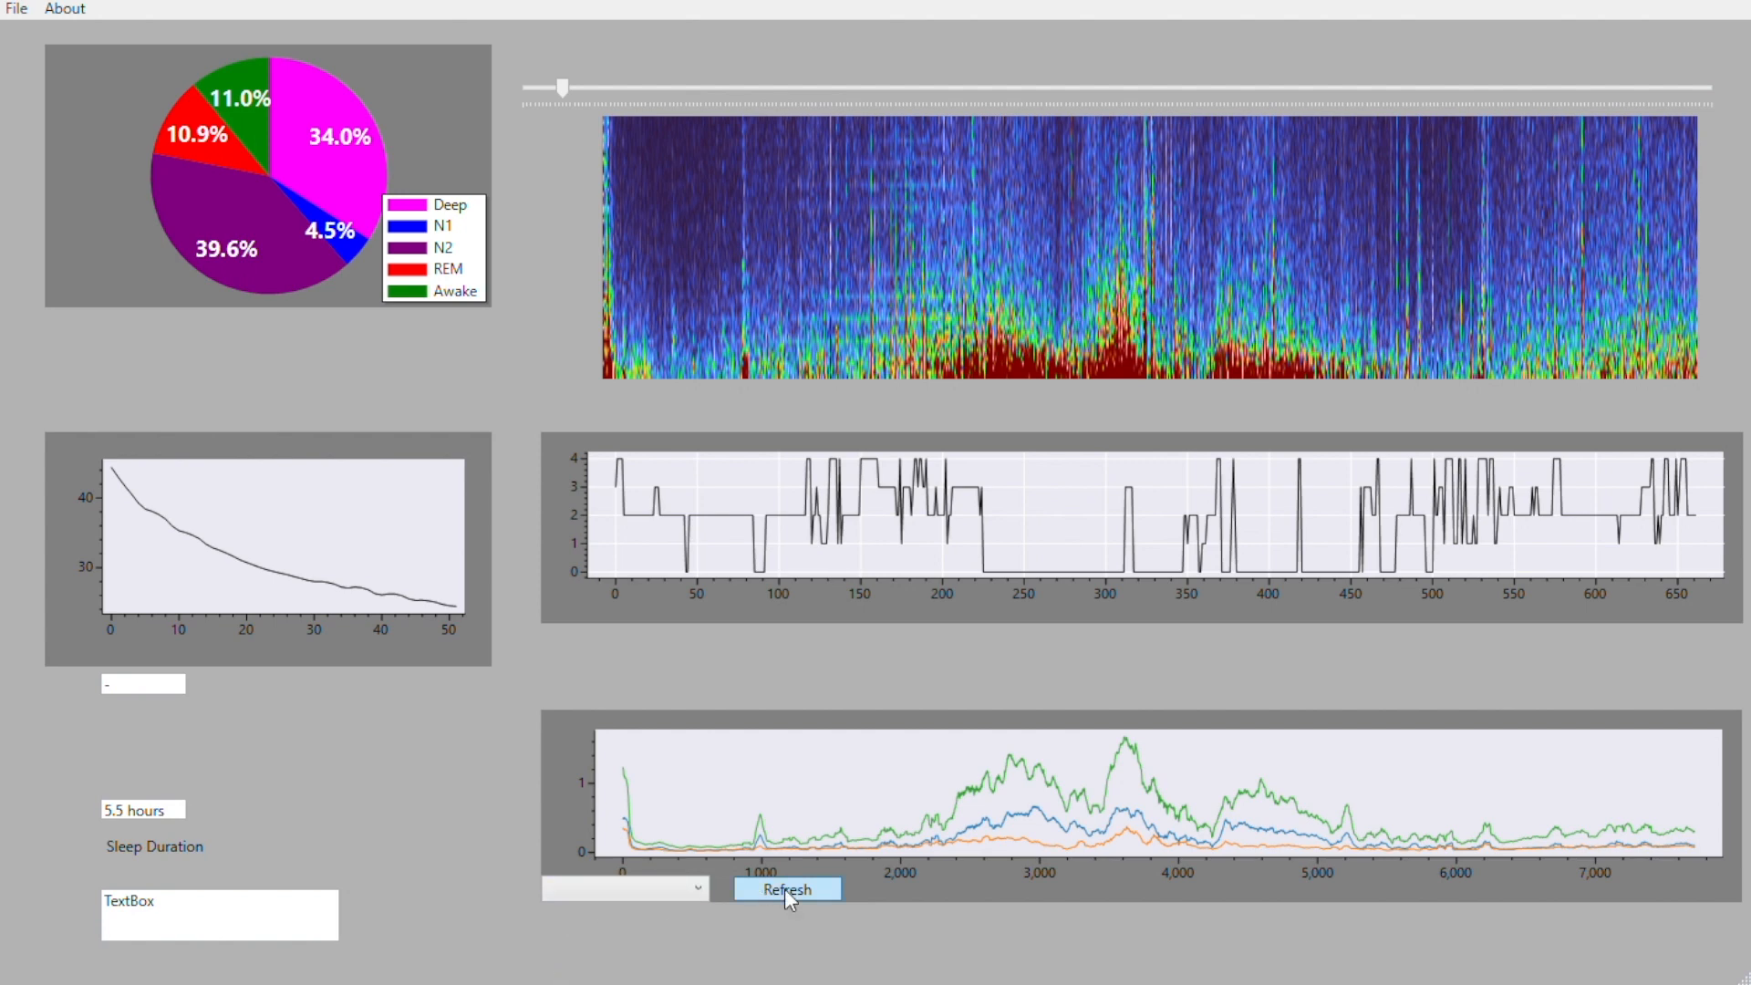
{"action": "left_click", "coordinate": [784, 888]}
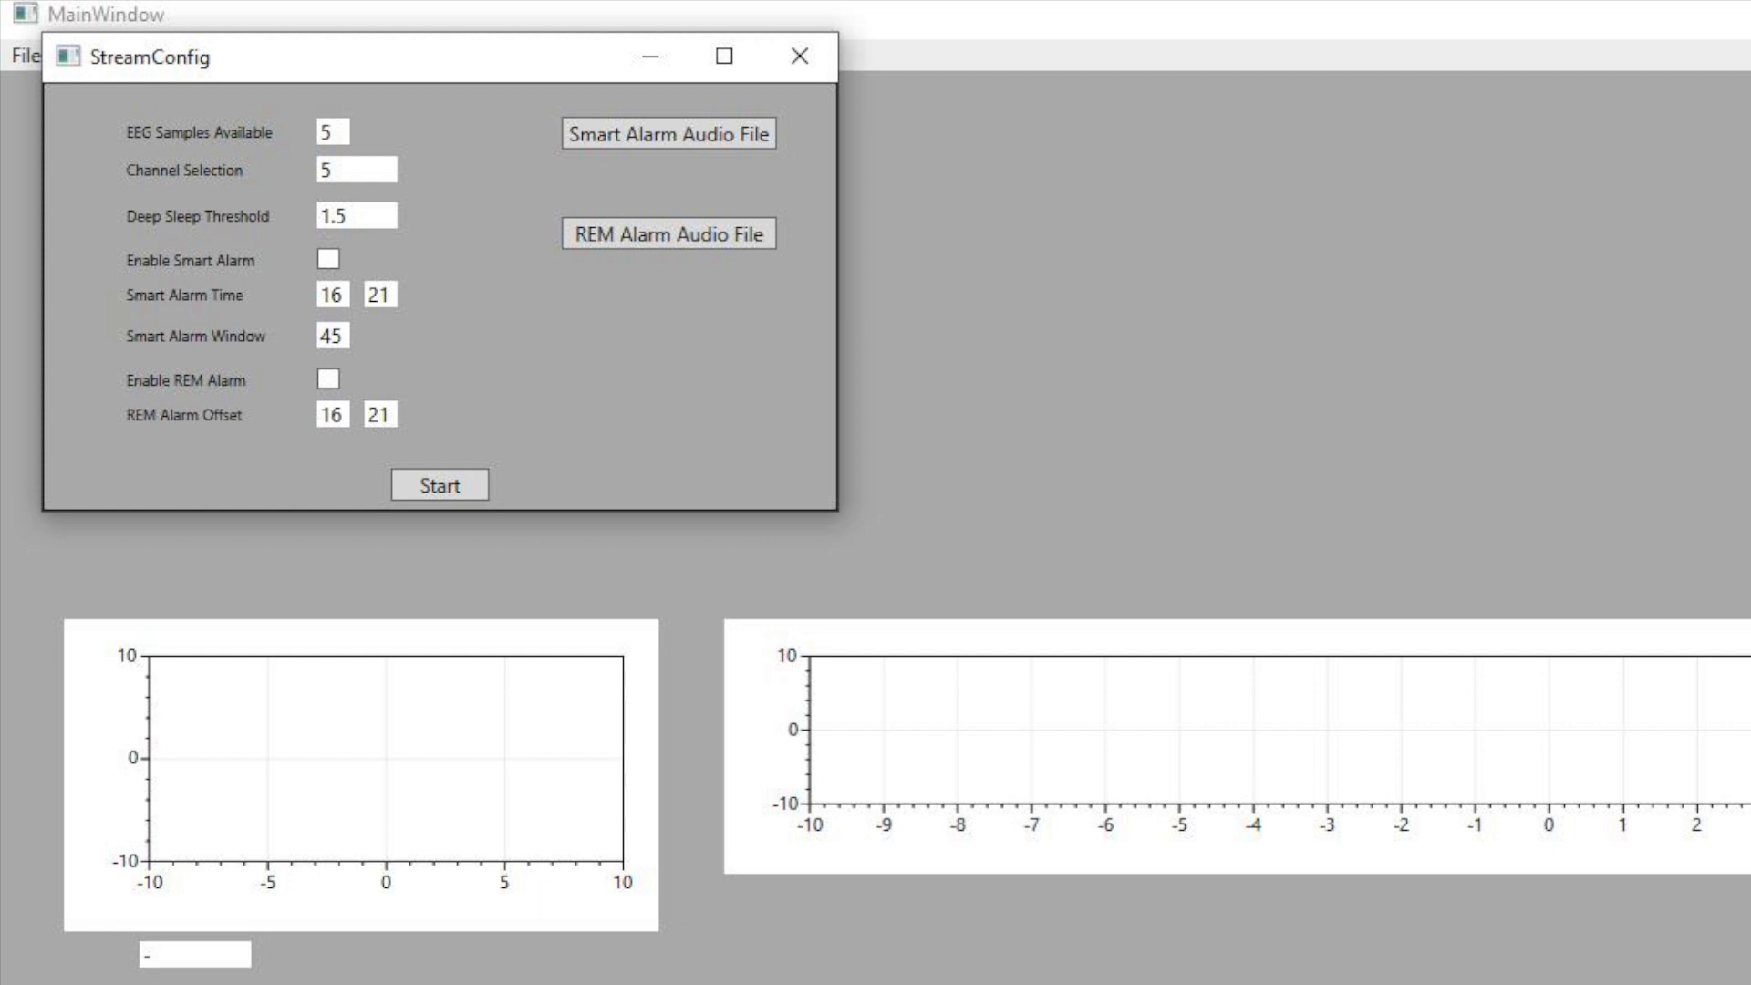
Start the analysis so the bottom graph shows one power curve under a red threshold line near 3
{"action": "left_click", "coordinate": [440, 485]}
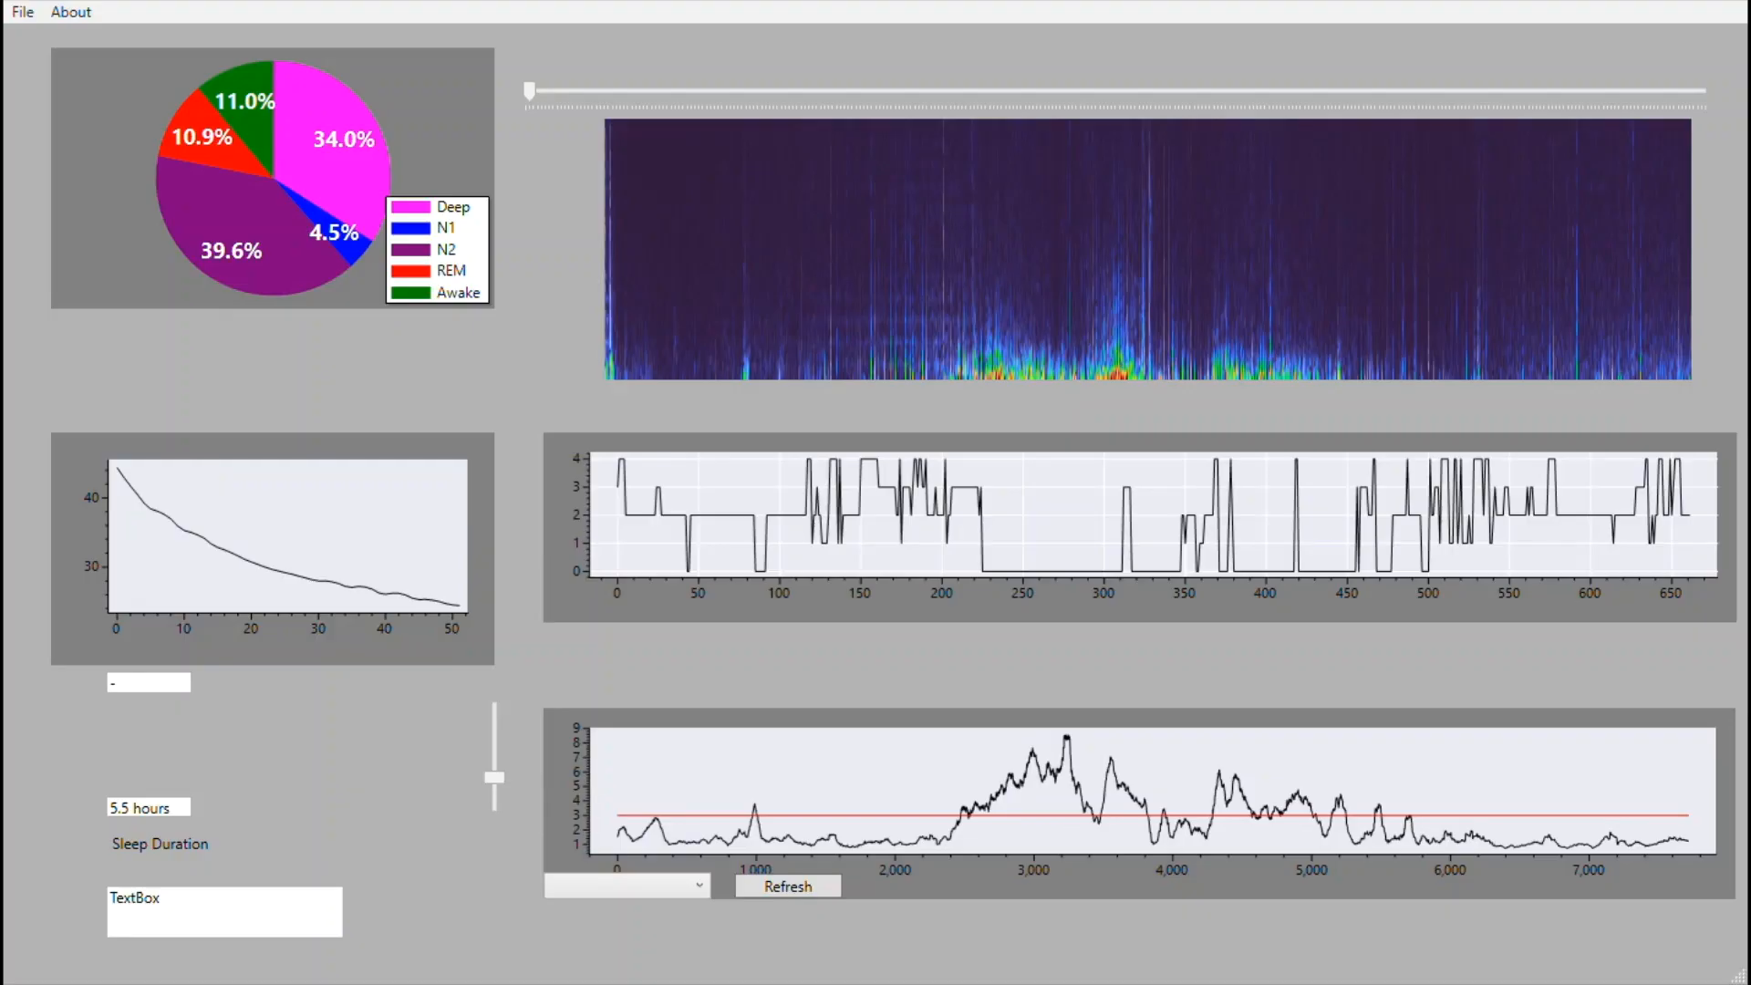
{"action": "mouse_move", "coordinate": [313, 358]}
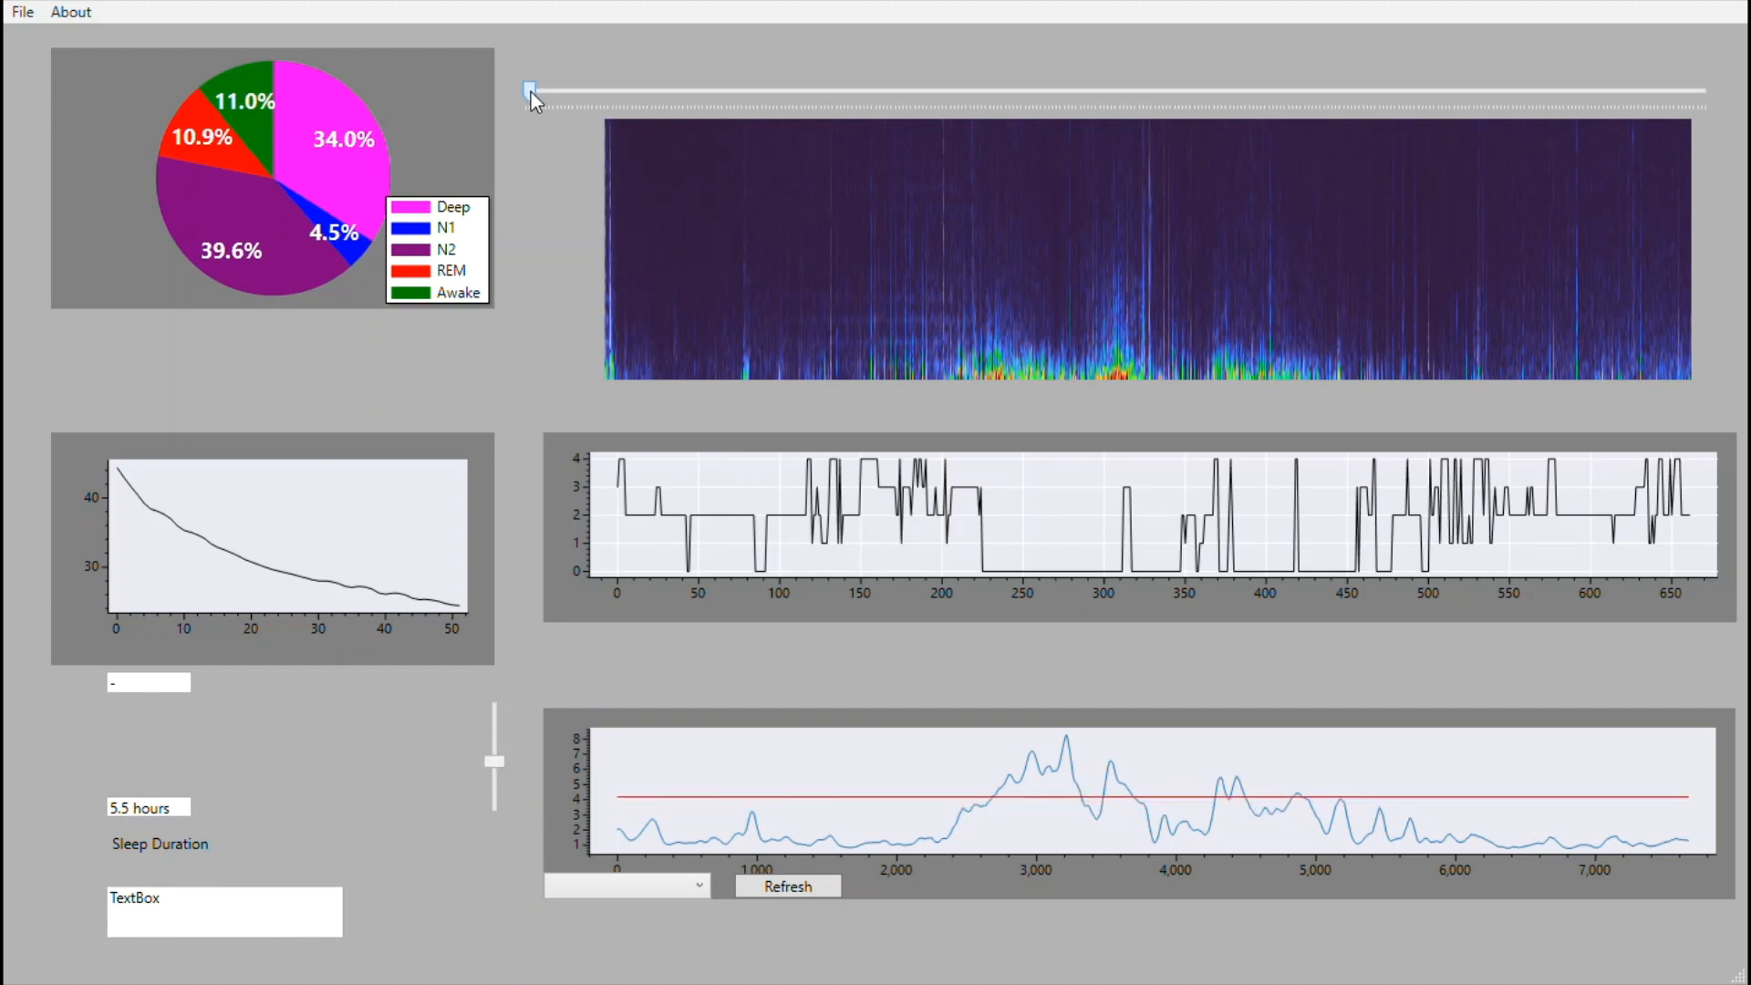
Brighten the spectrogram, then ease it back to moderate contrast
{"action": "left_click_drag", "start_coordinate": [525, 90], "coordinate": [580, 90]}
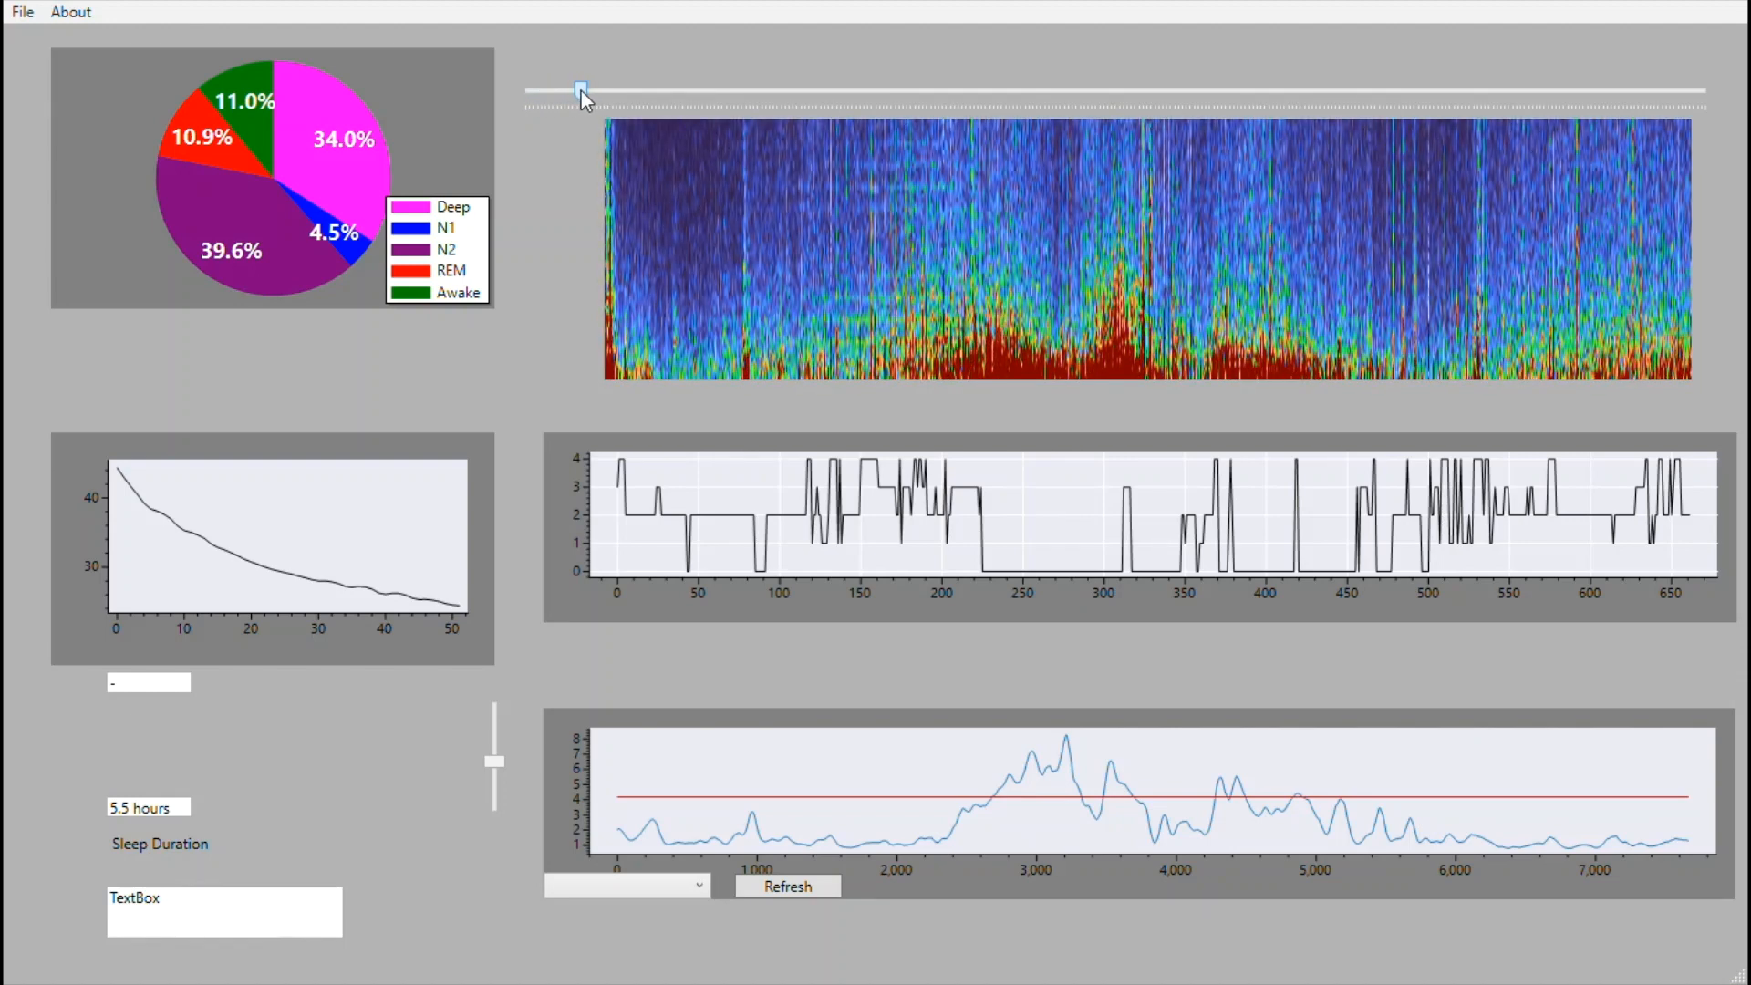
{"action": "left_click_drag", "start_coordinate": [580, 89], "coordinate": [639, 90]}
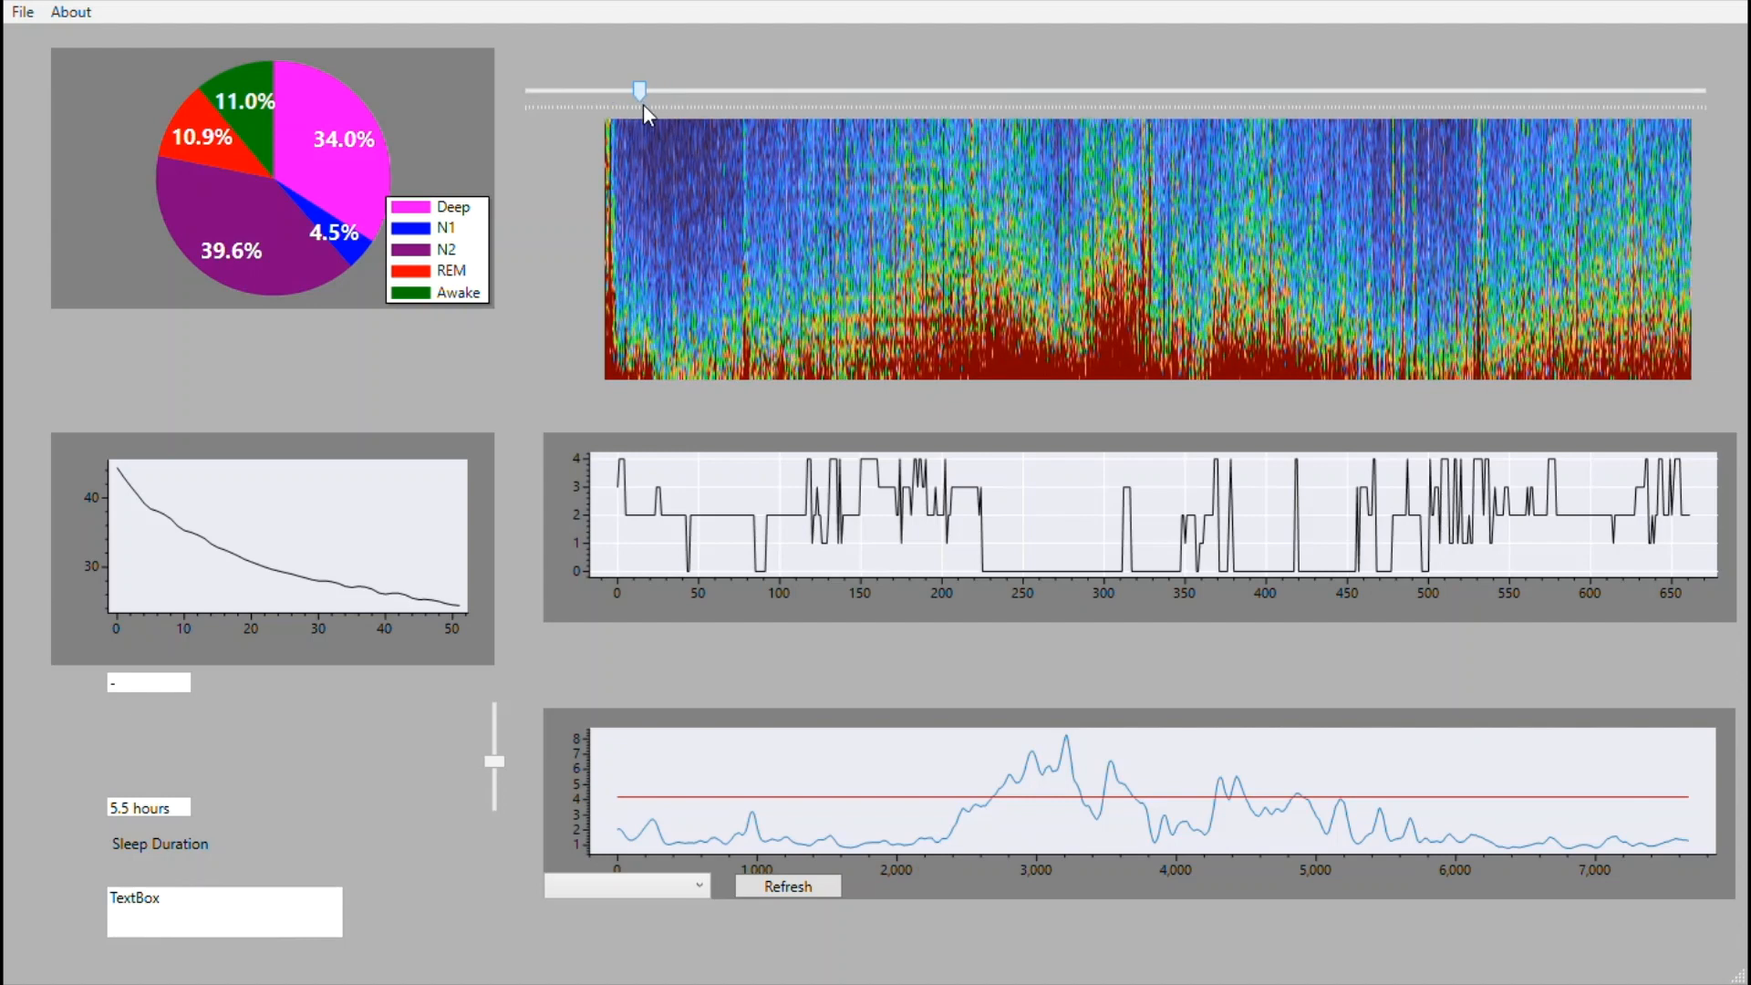
{"action": "left_click_drag", "start_coordinate": [640, 89], "coordinate": [566, 89]}
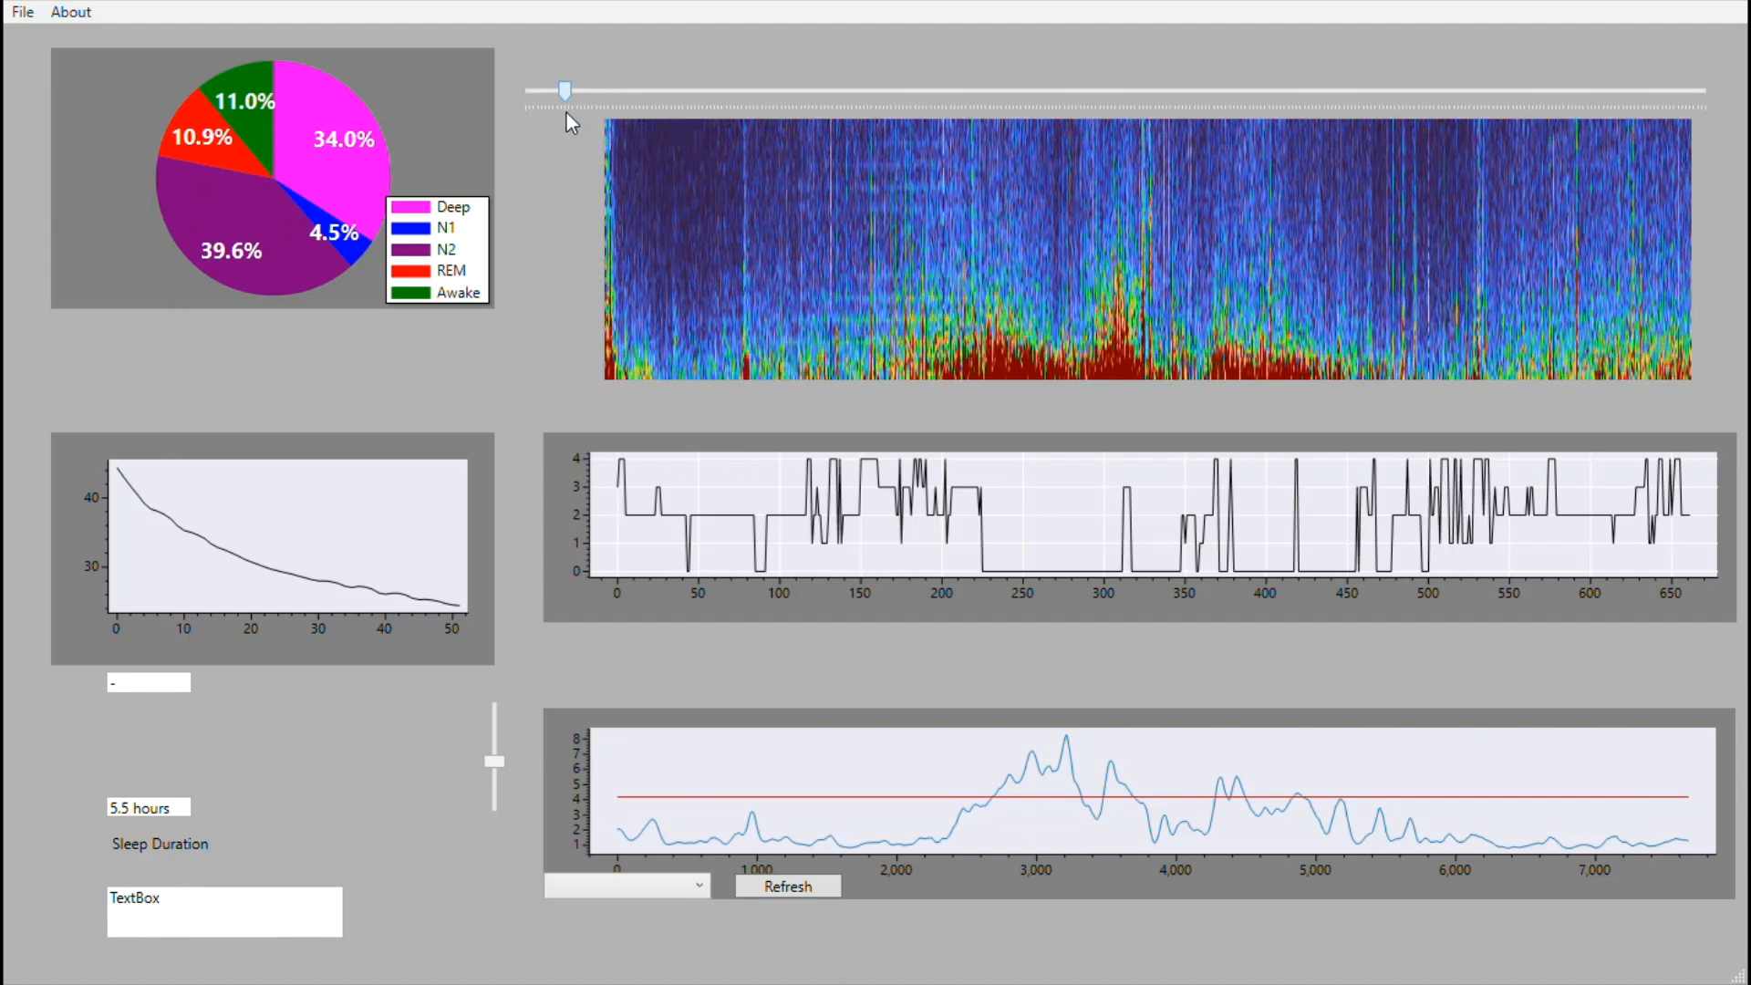